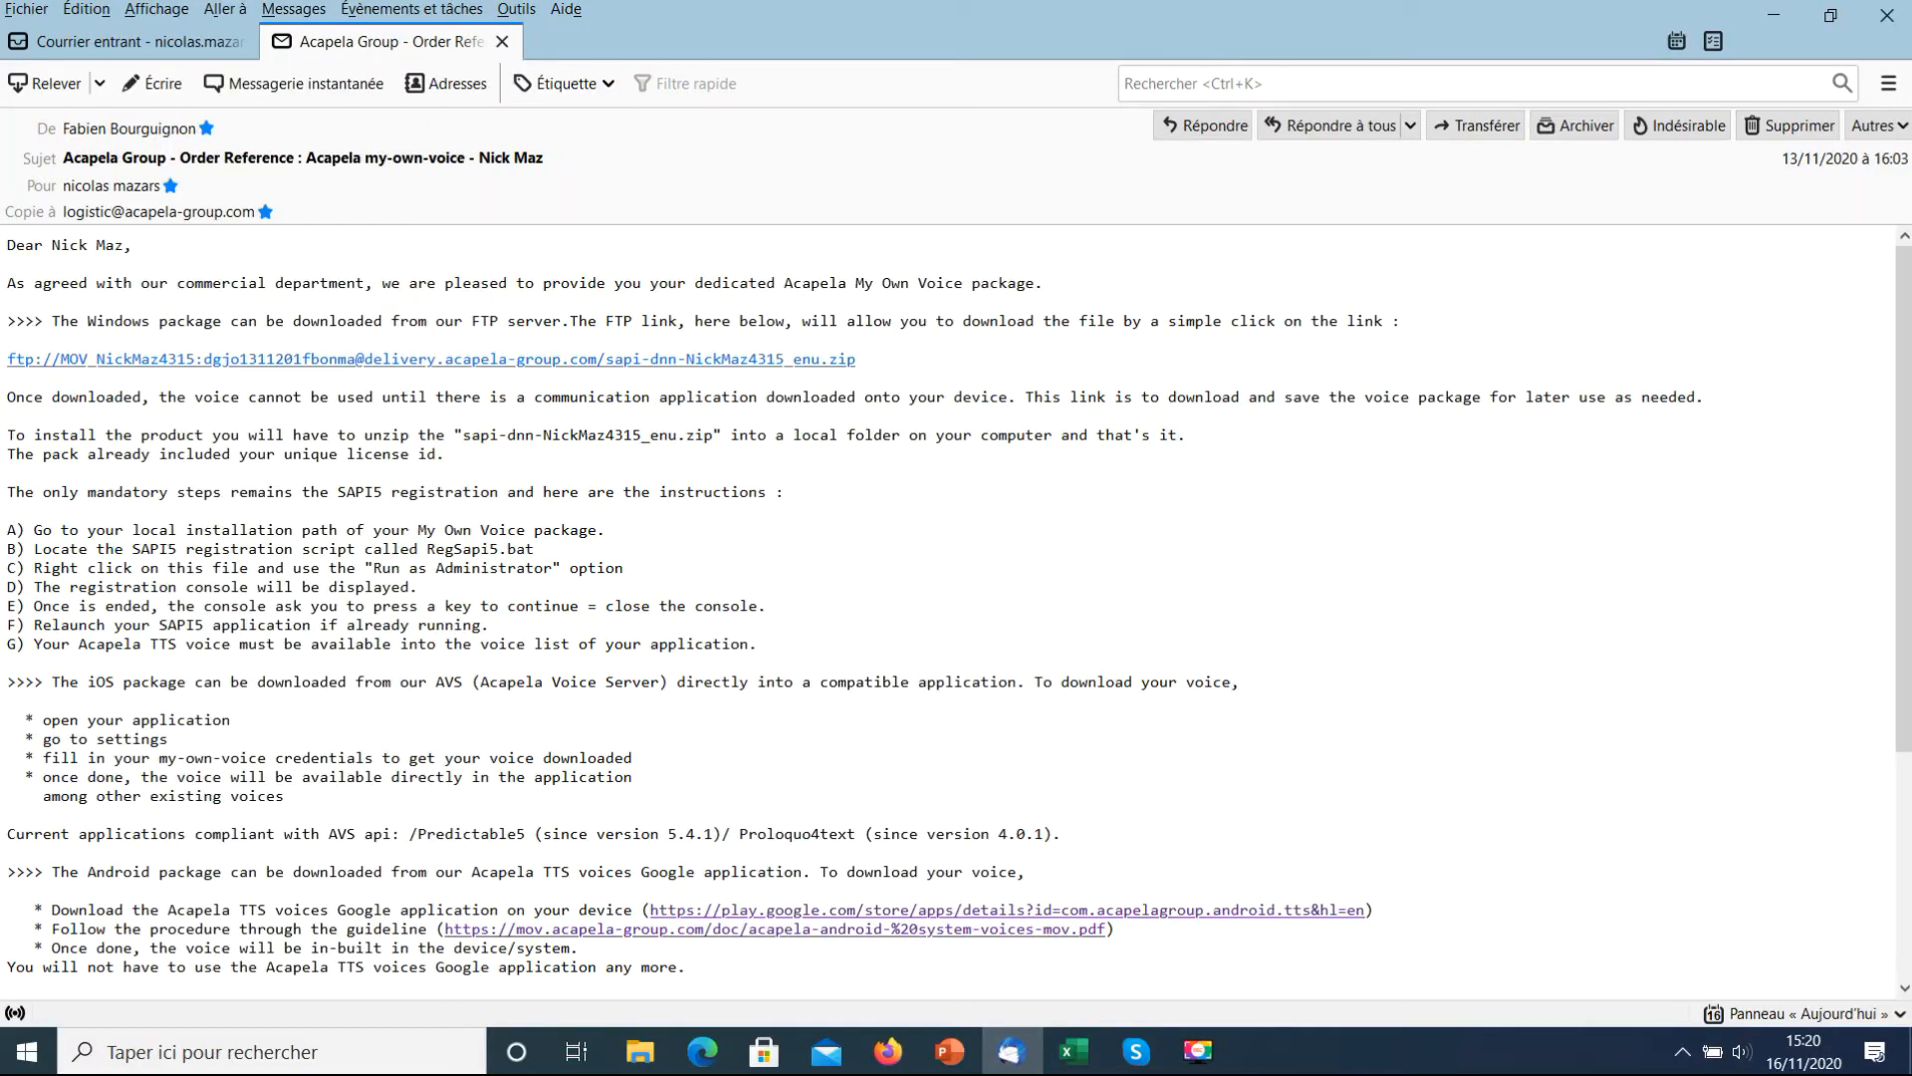
Step: Find and launch Predictable from the home screen, then open its gear settings
{"action": "scroll", "scroll_direction": "down", "scroll_amount": 3}
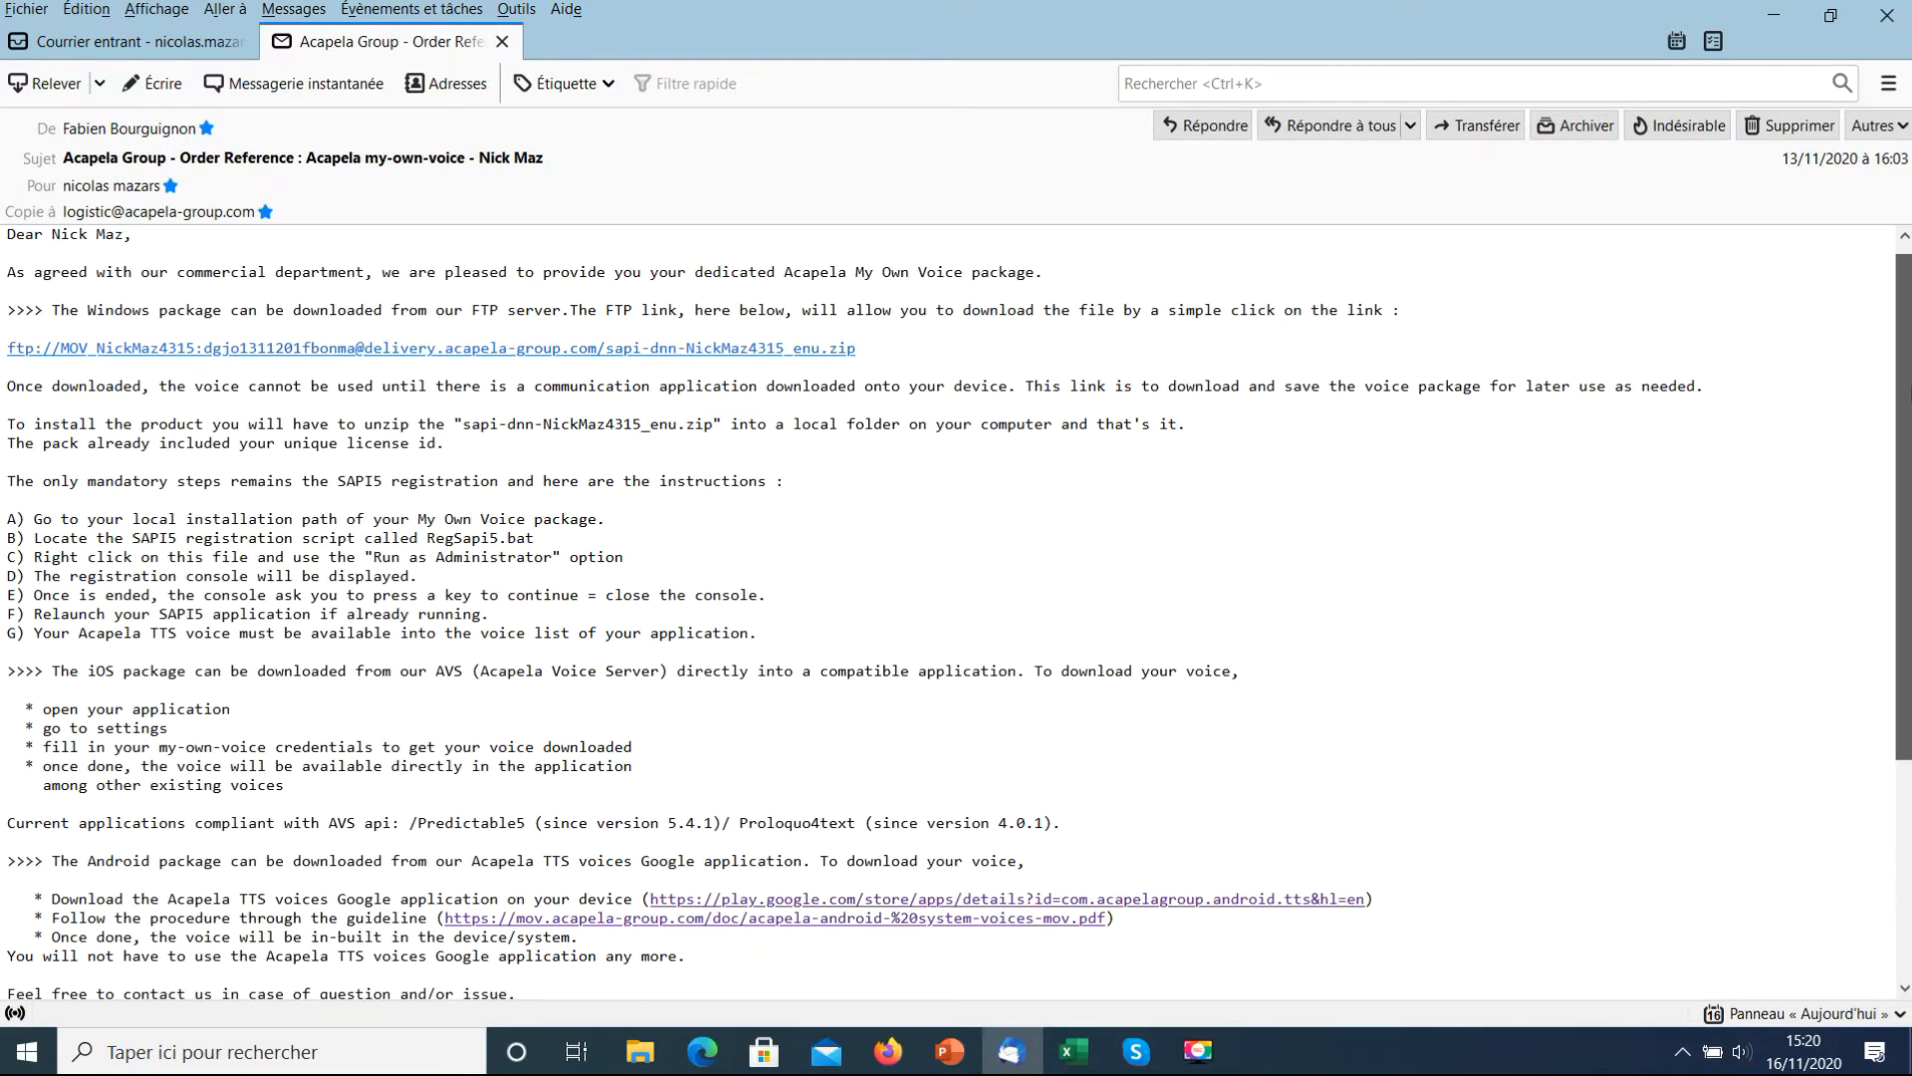
{"action": "scroll", "scroll_direction": "down", "scroll_amount": 3}
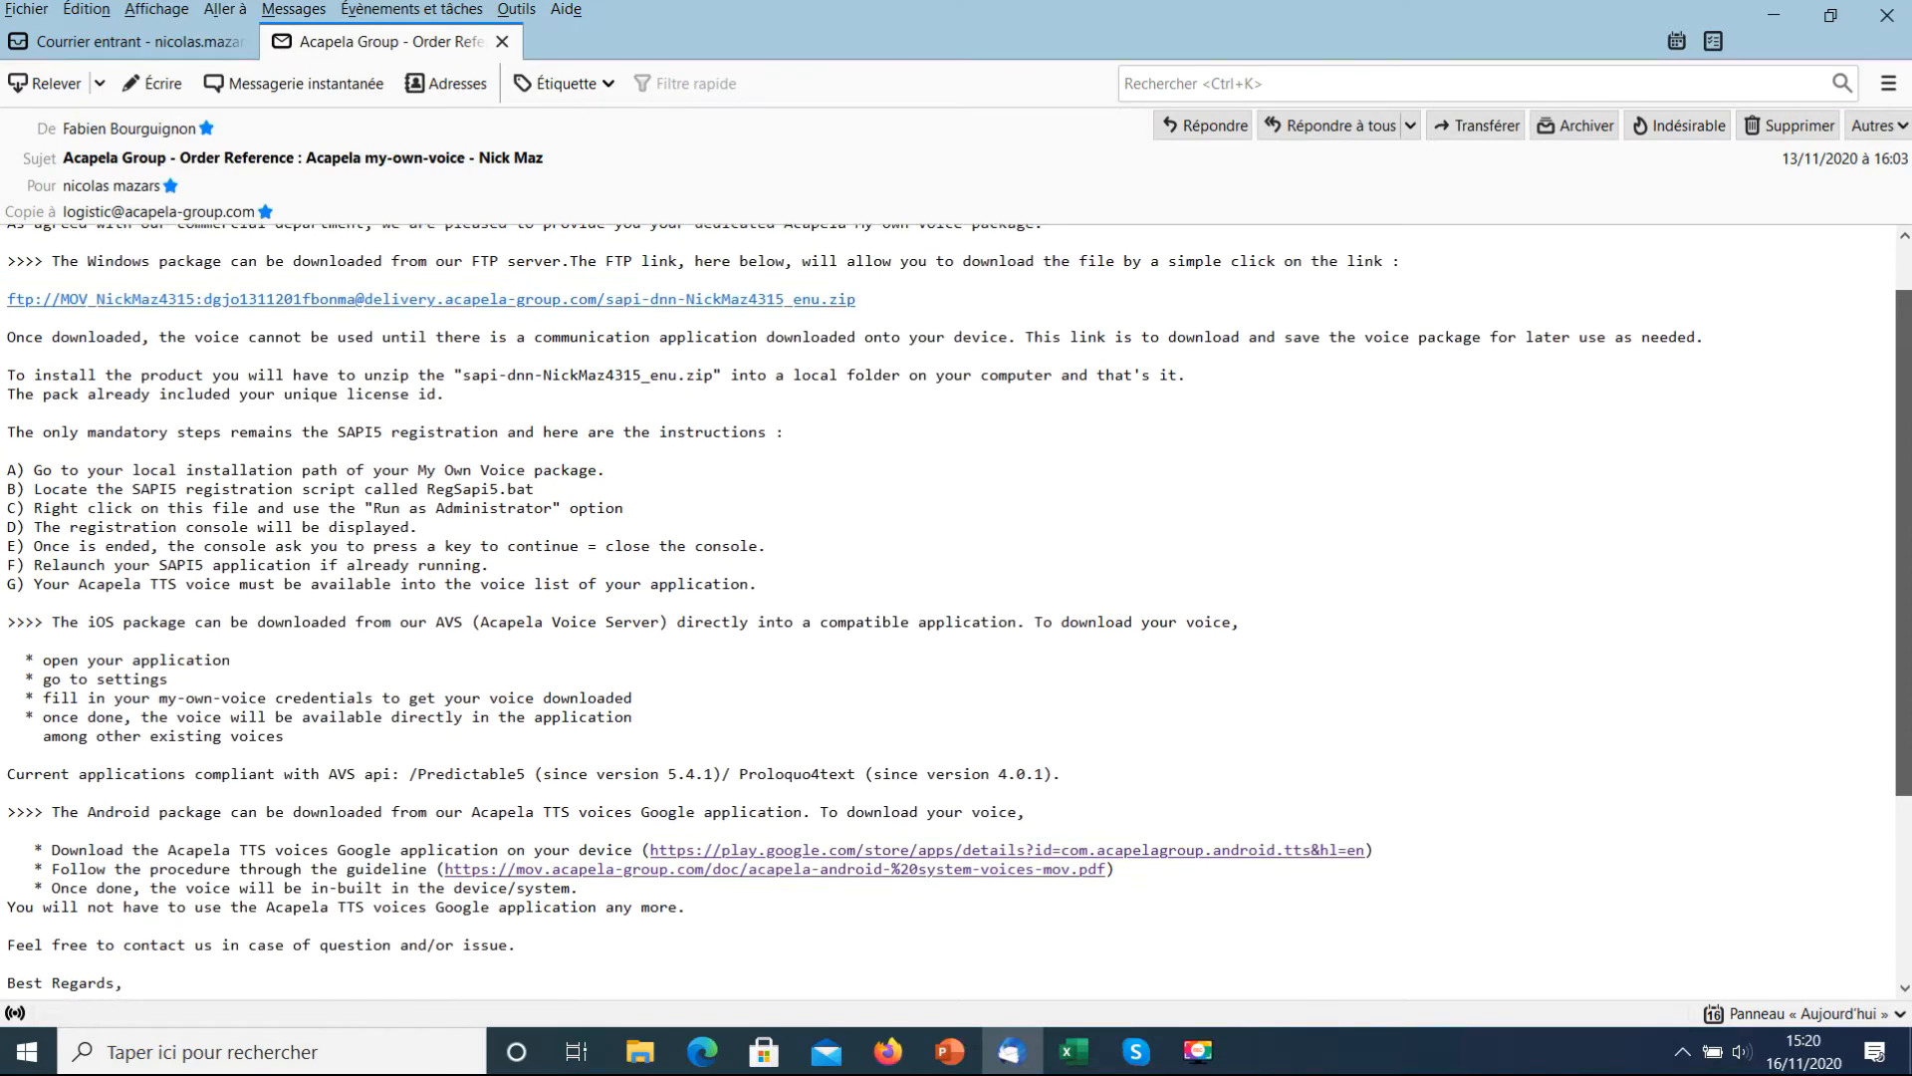
{"action": "scroll", "scroll_direction": "down", "scroll_amount": 3}
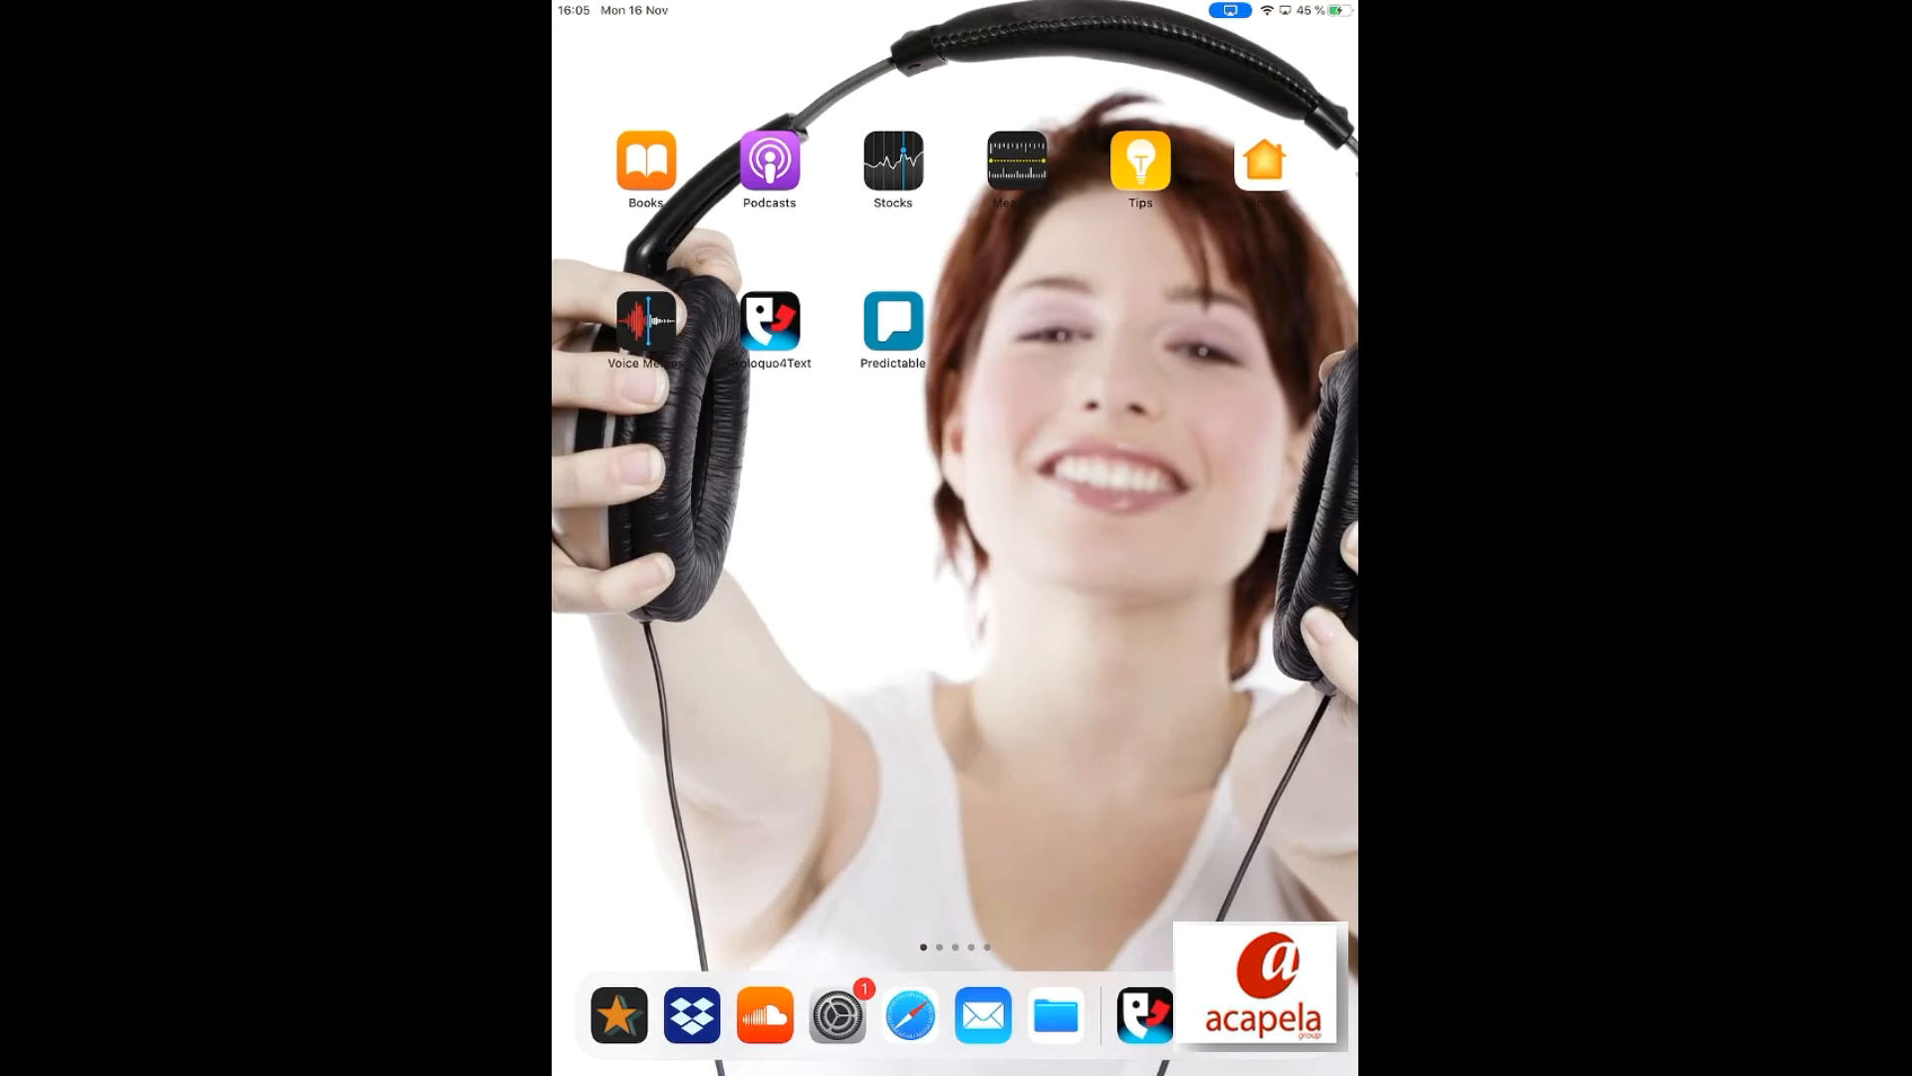
{"action": "left_click", "coordinate": [891, 319]}
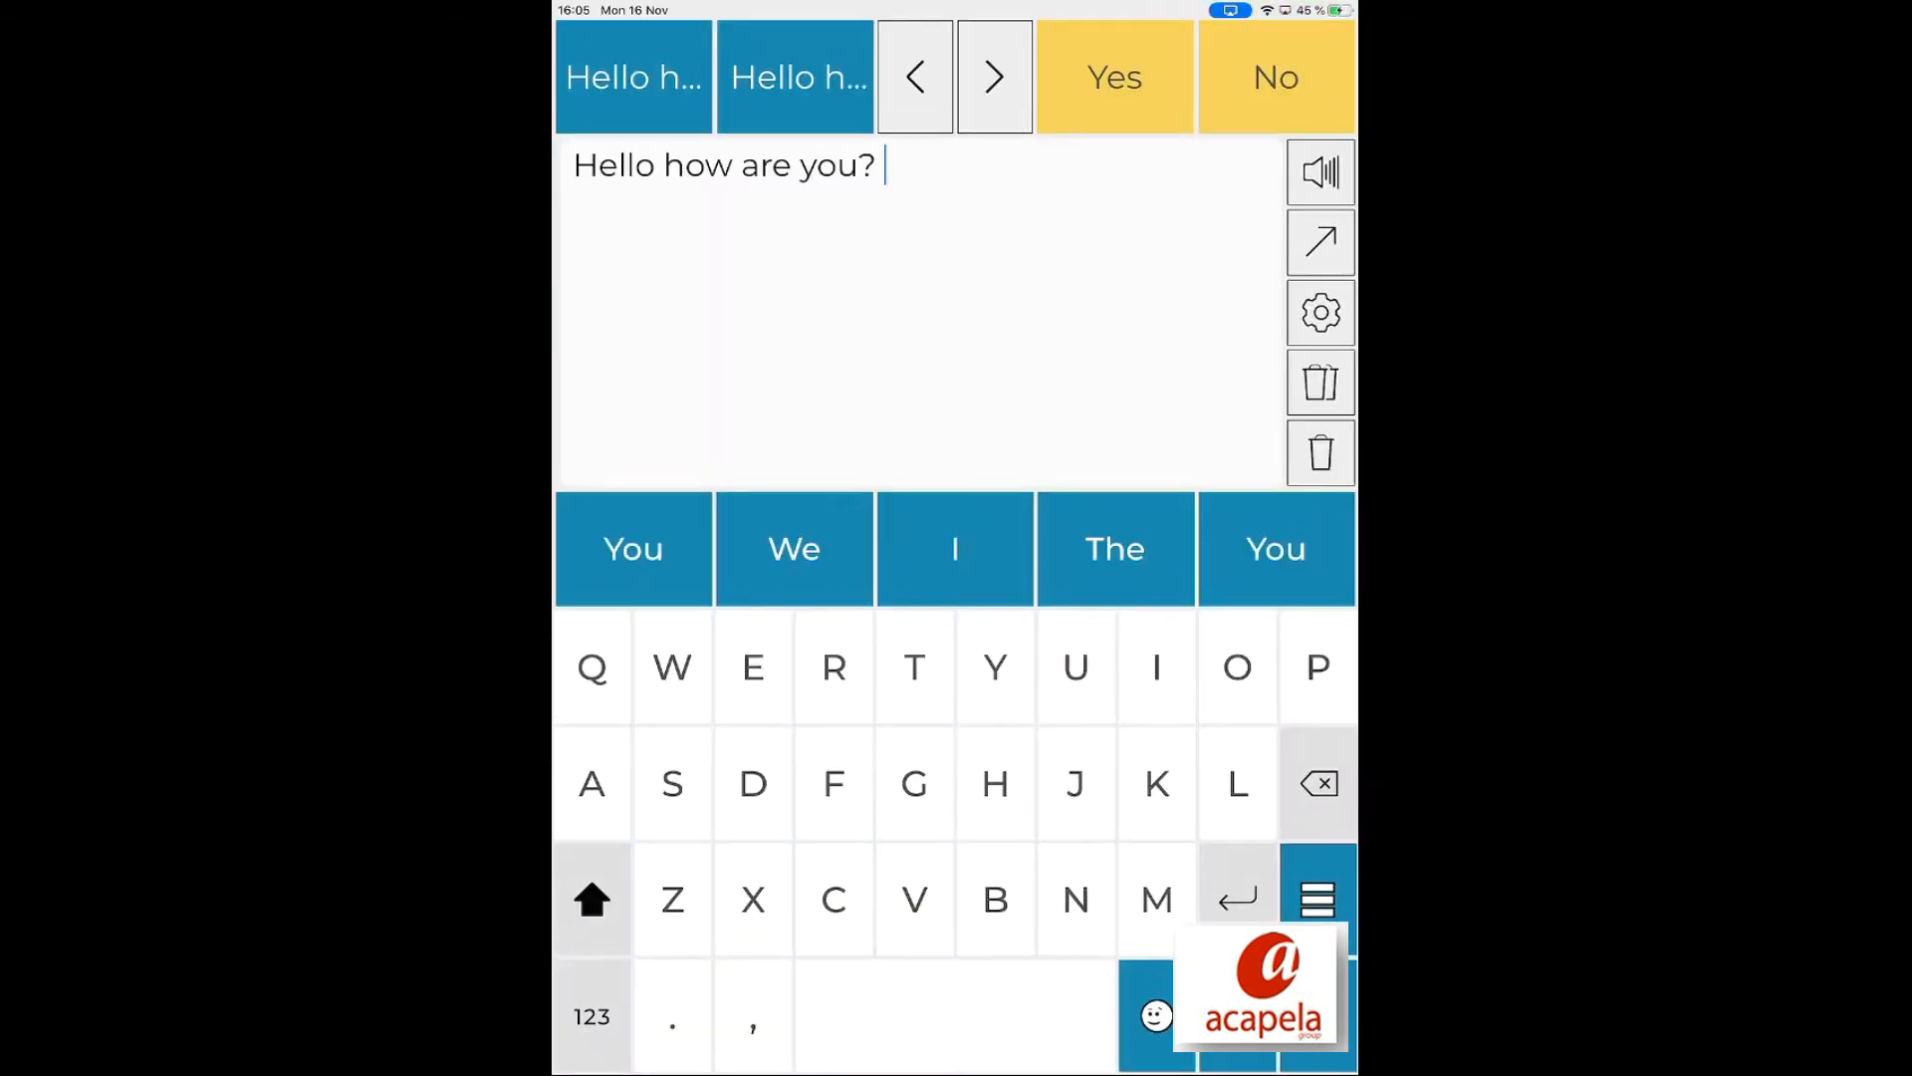
{"action": "left_click", "coordinate": [1320, 313]}
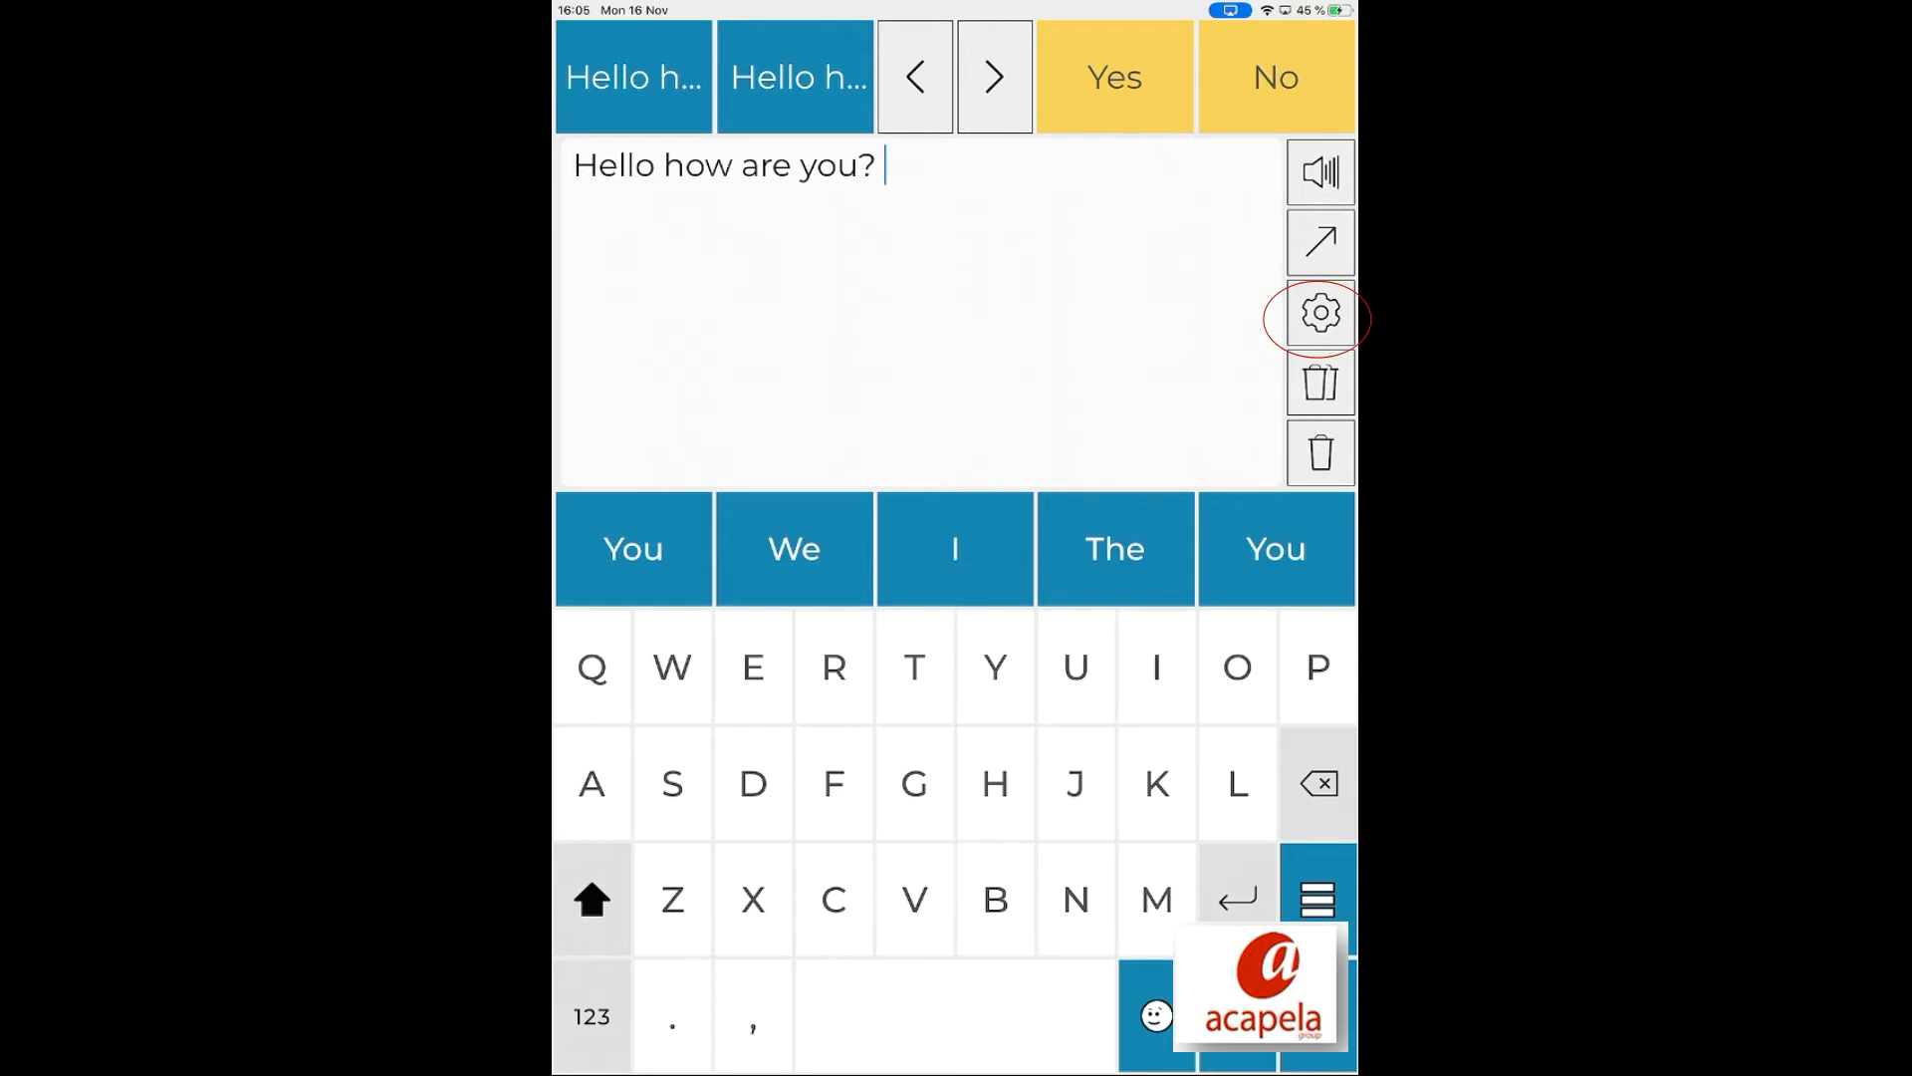
{"action": "left_click", "coordinate": [1321, 315]}
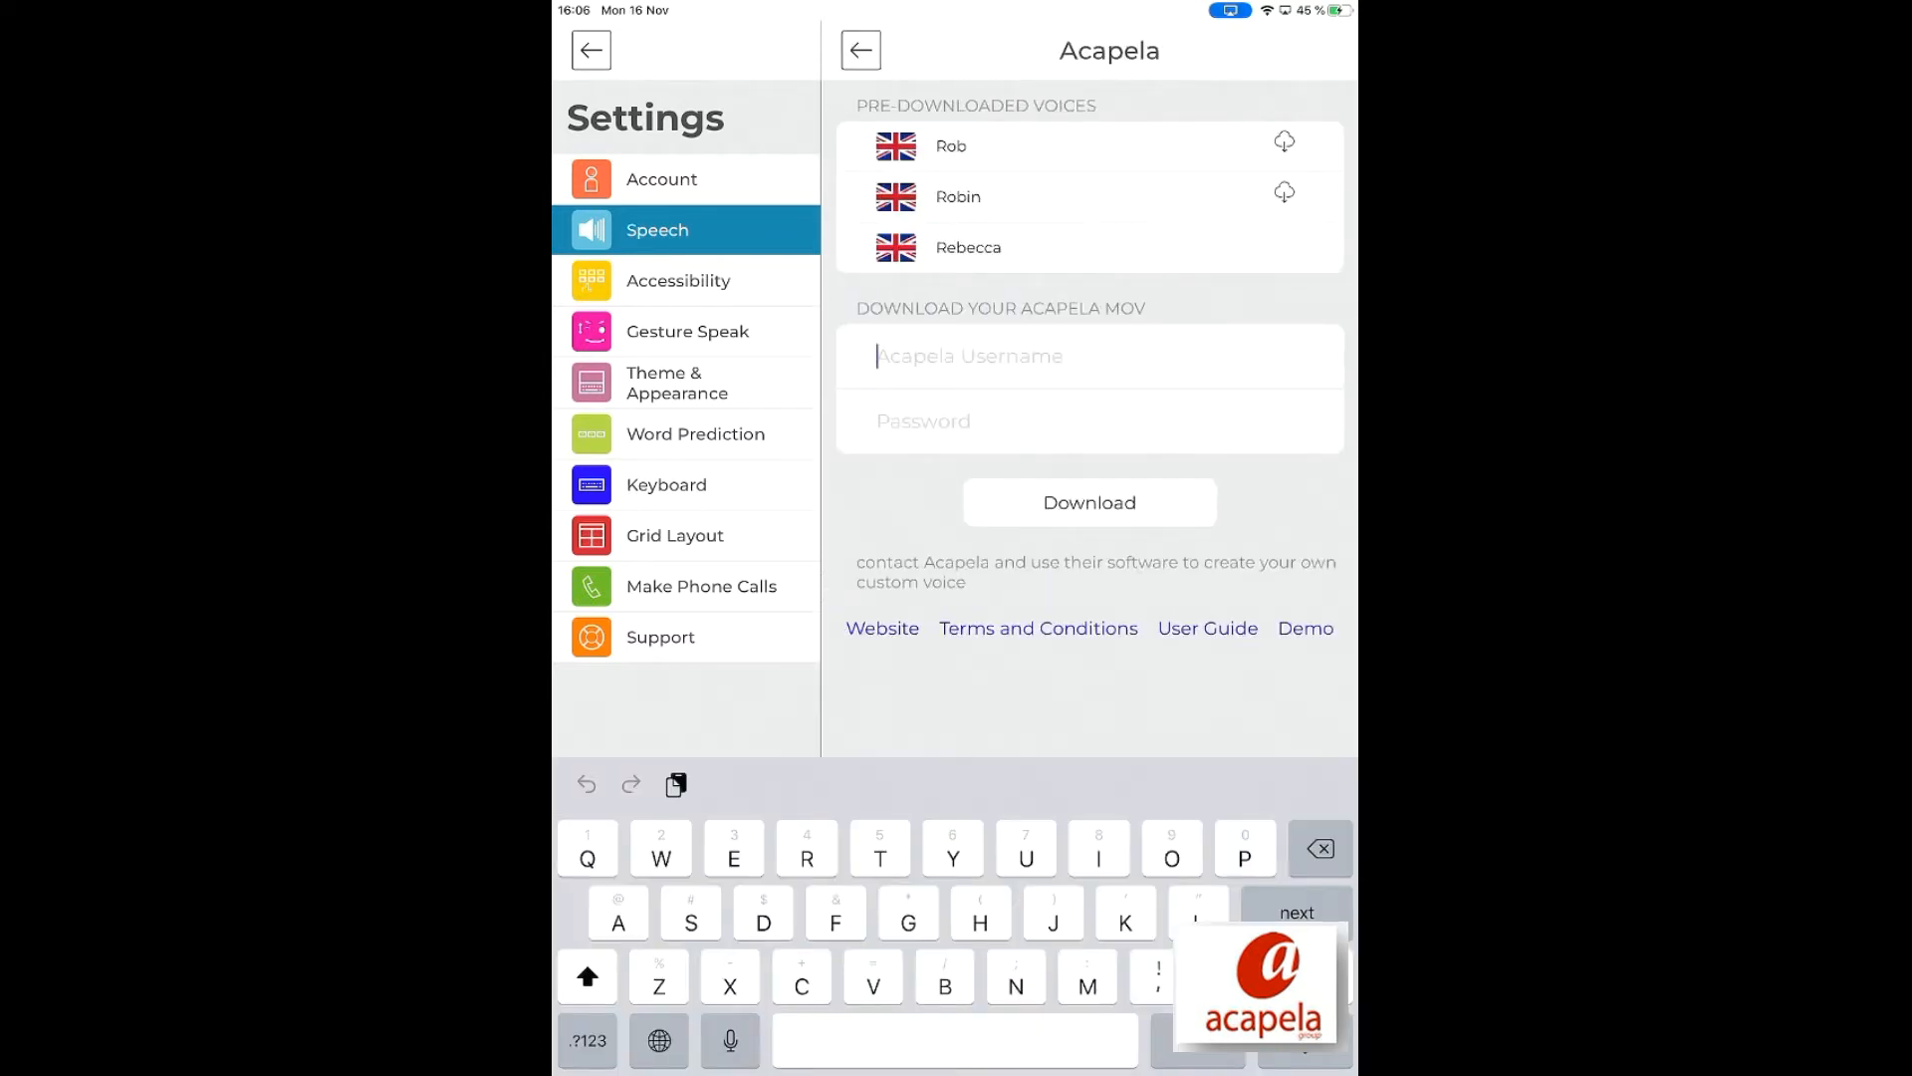
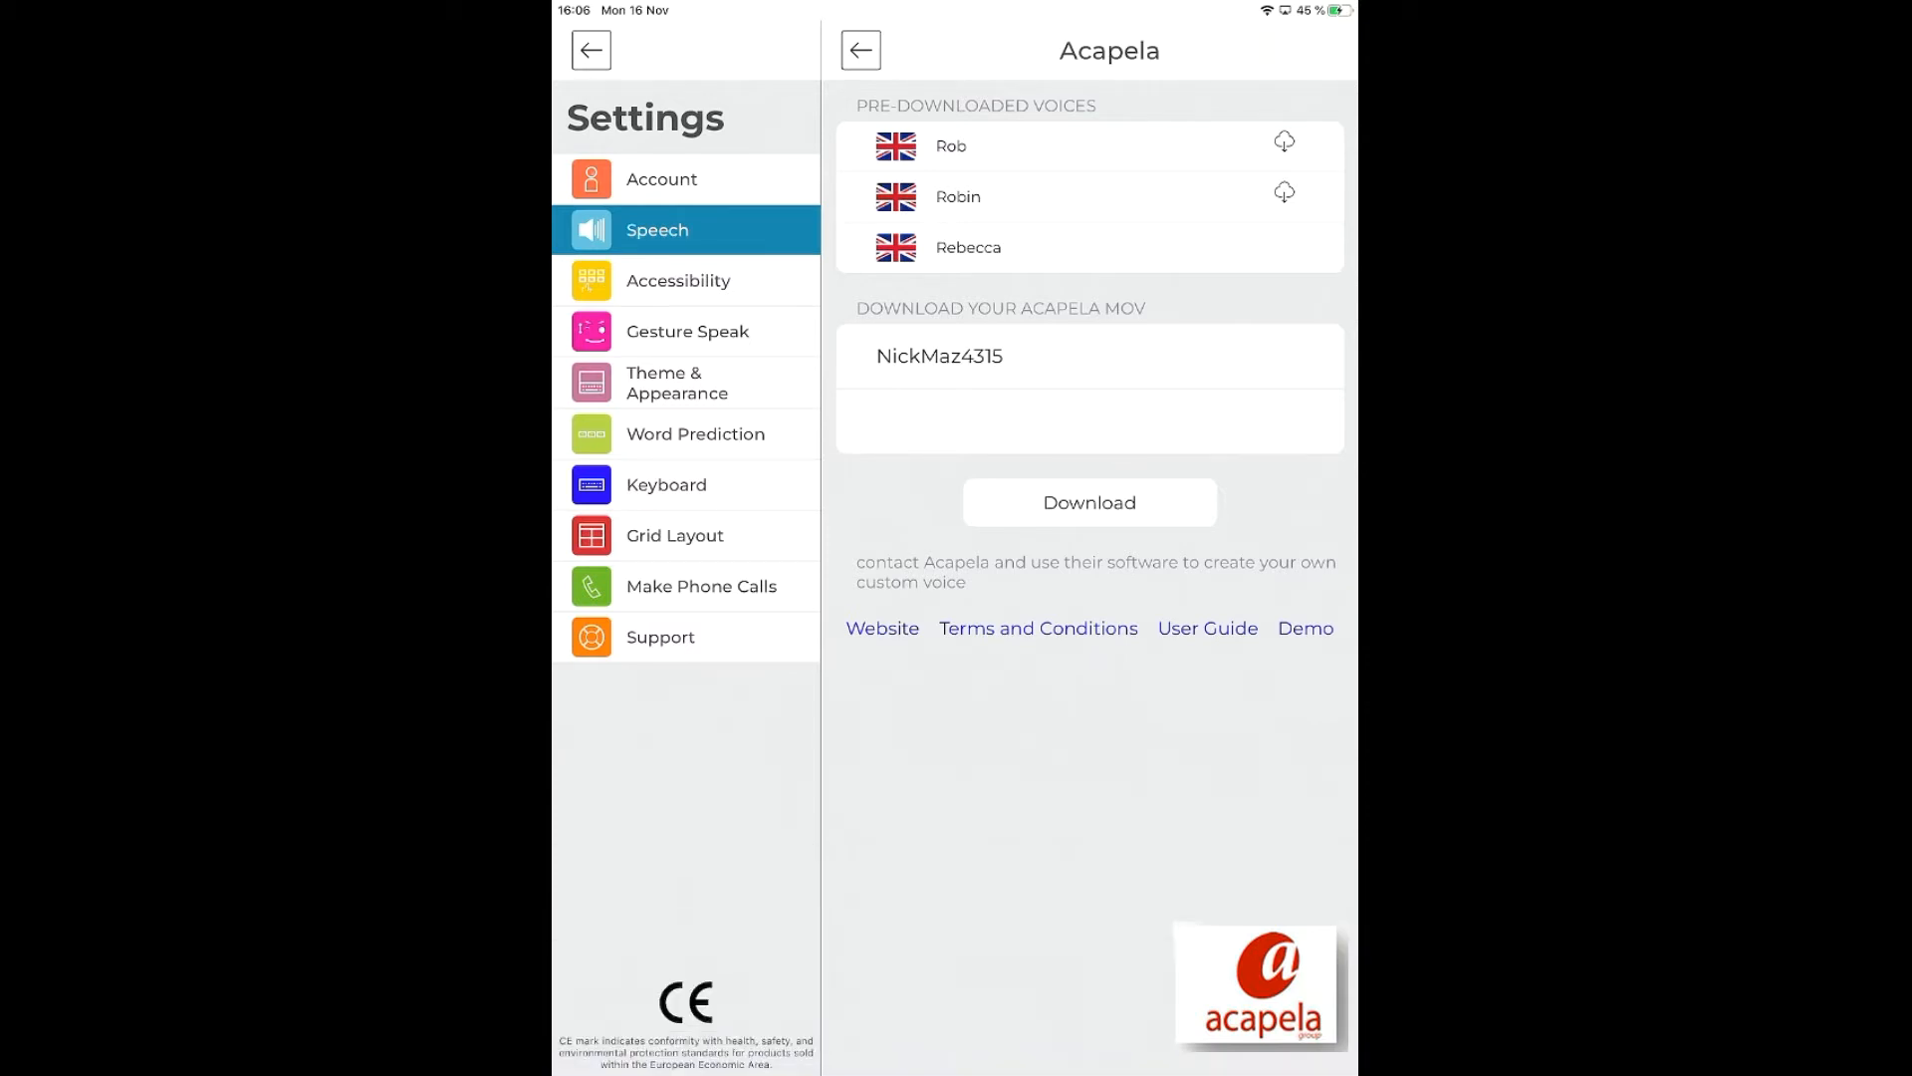
{"action": "left_click", "coordinate": [1088, 502]}
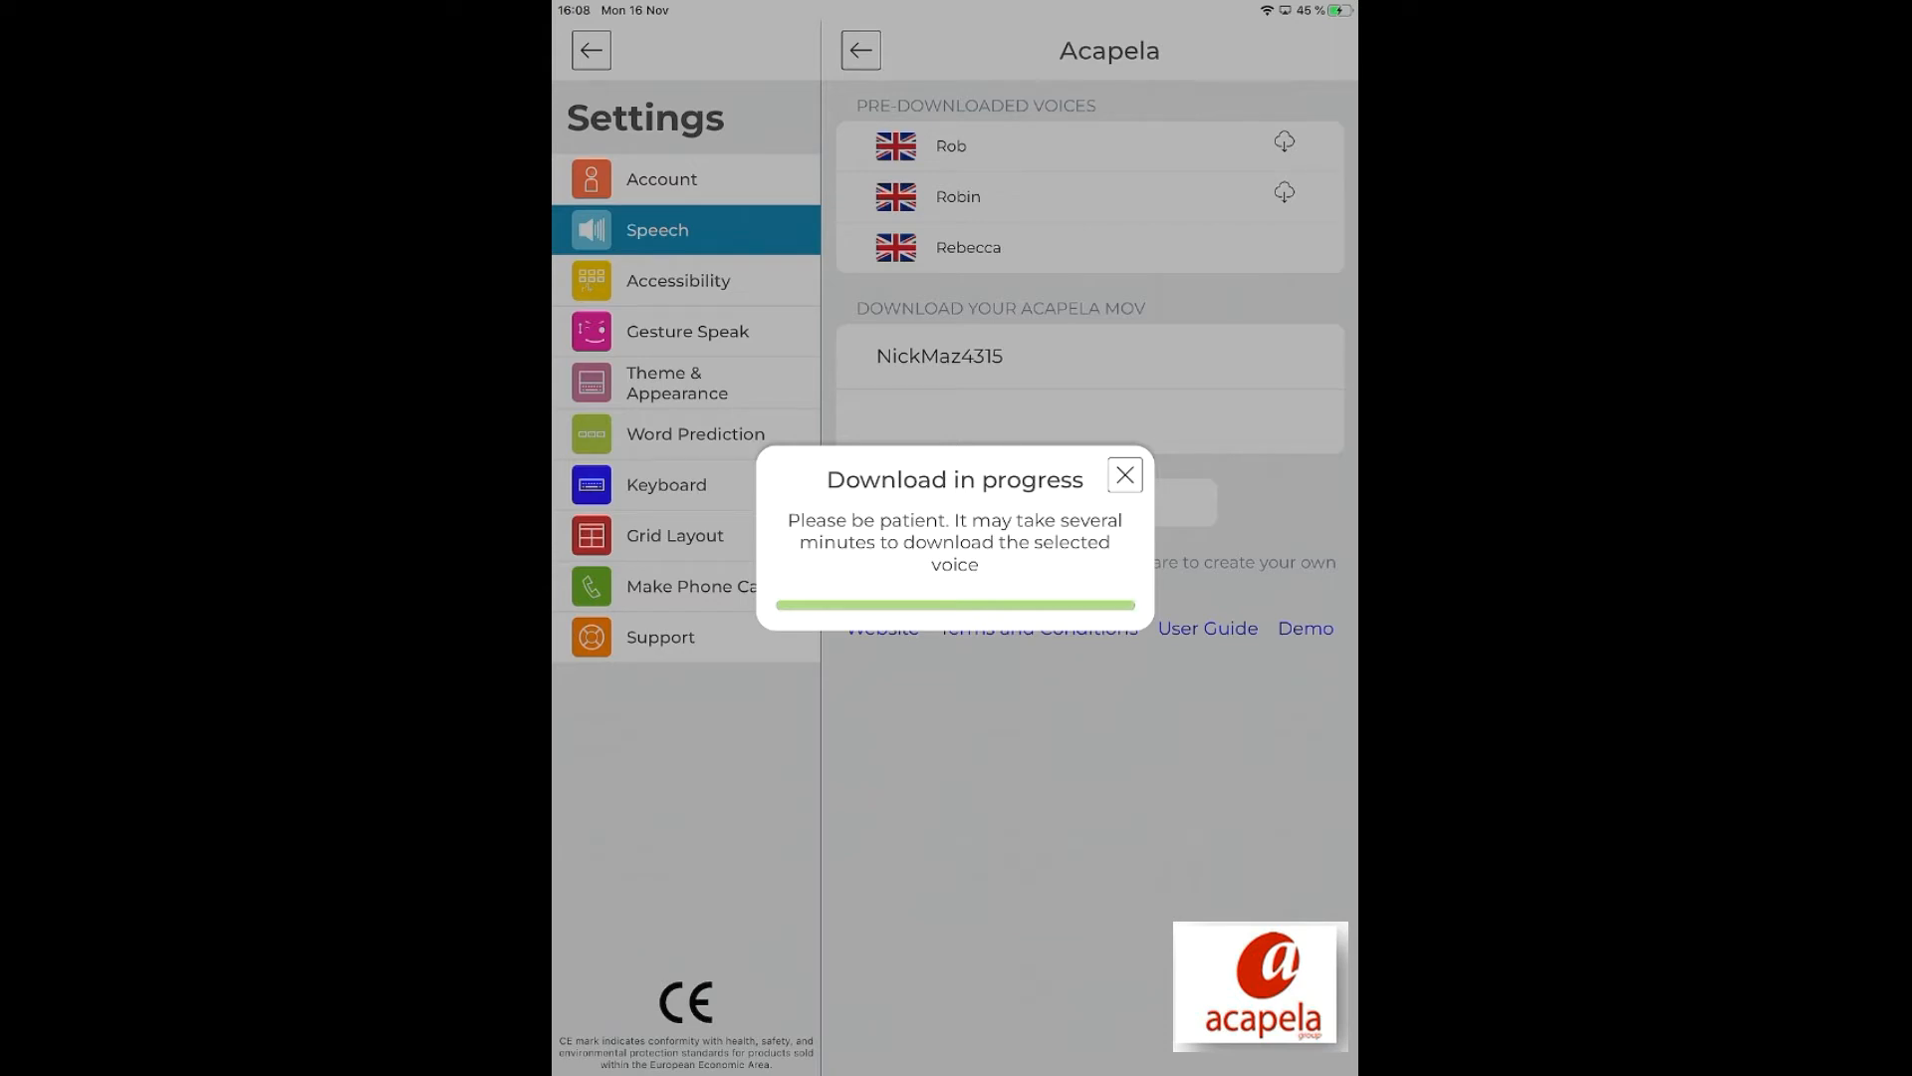
{"action": "left_click", "coordinate": [1125, 474]}
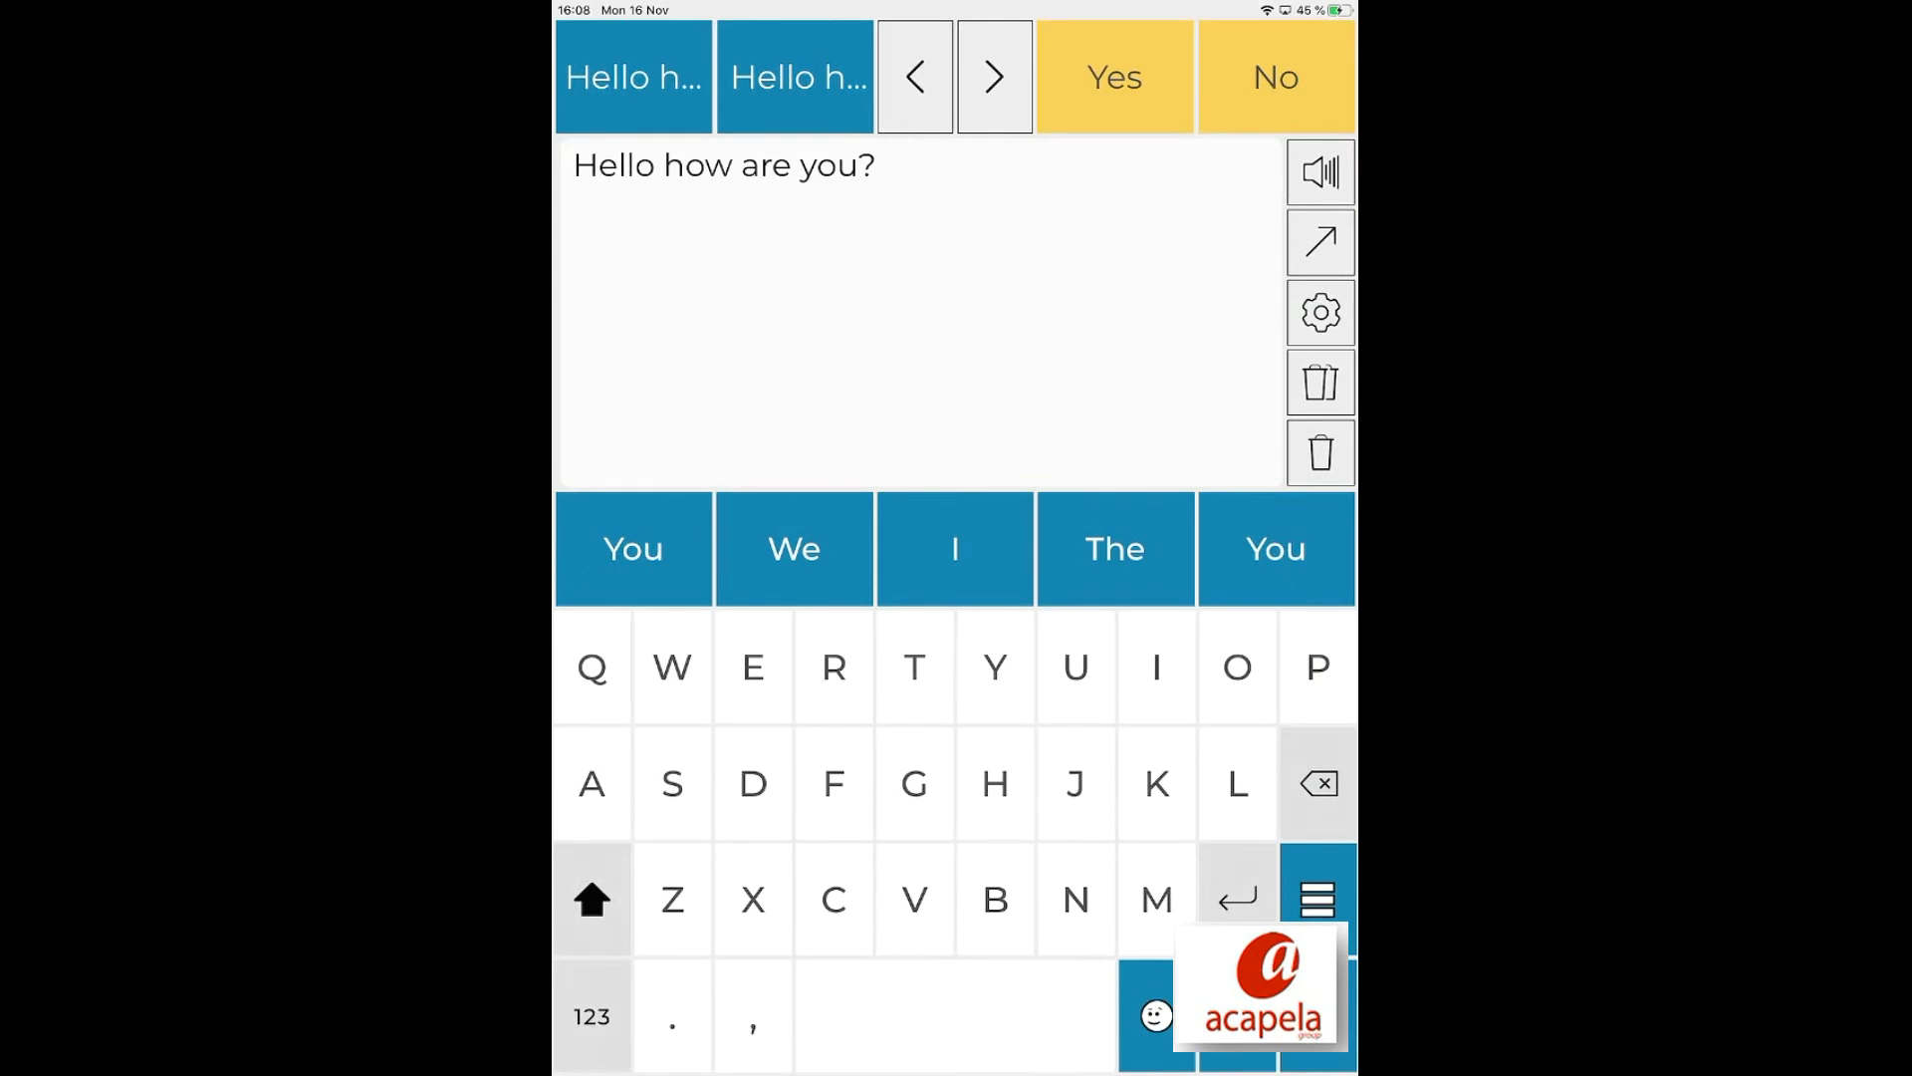
Step: Speak 'Hello how are you?' aloud with the speaker button
{"action": "left_click", "coordinate": [1319, 171]}
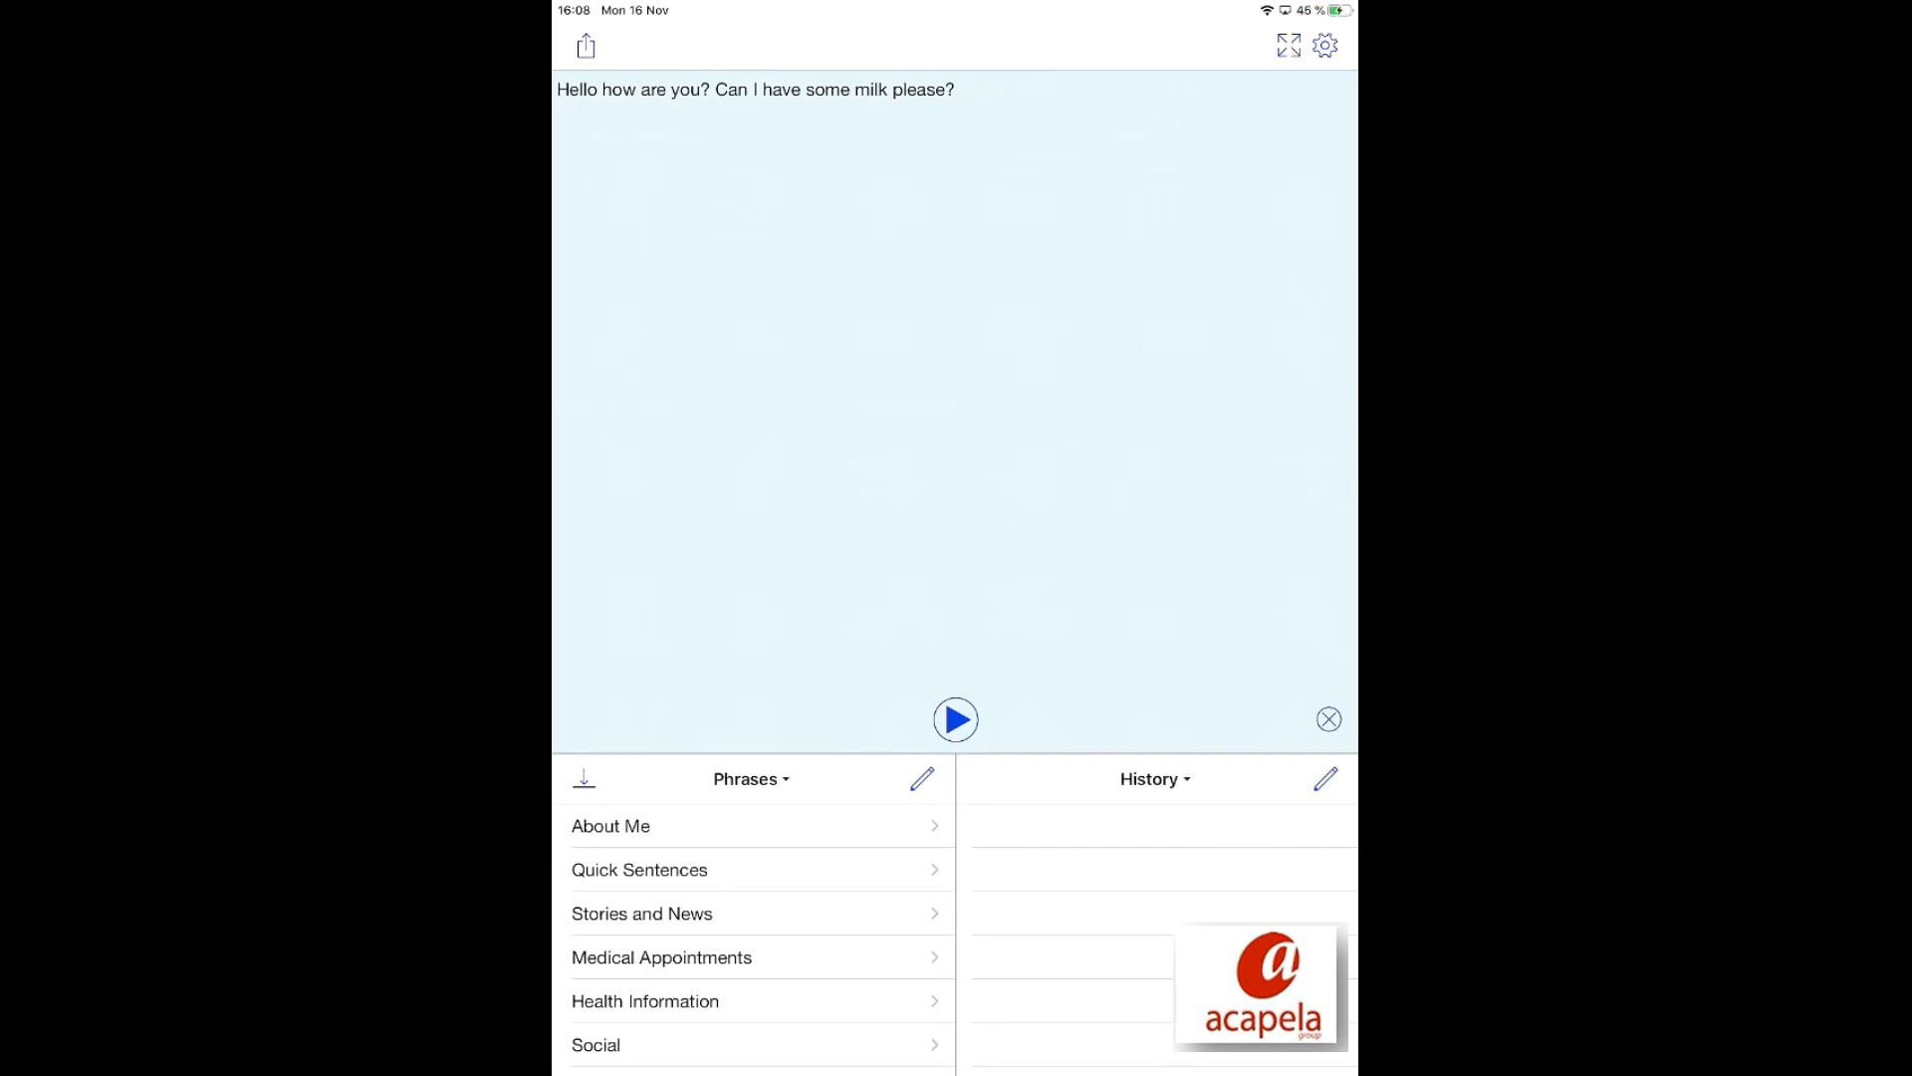
Step: Go to Language and Speech > English (United States) > Voice, scrolled to Download my-own-voice
{"action": "left_click", "coordinate": [1326, 47]}
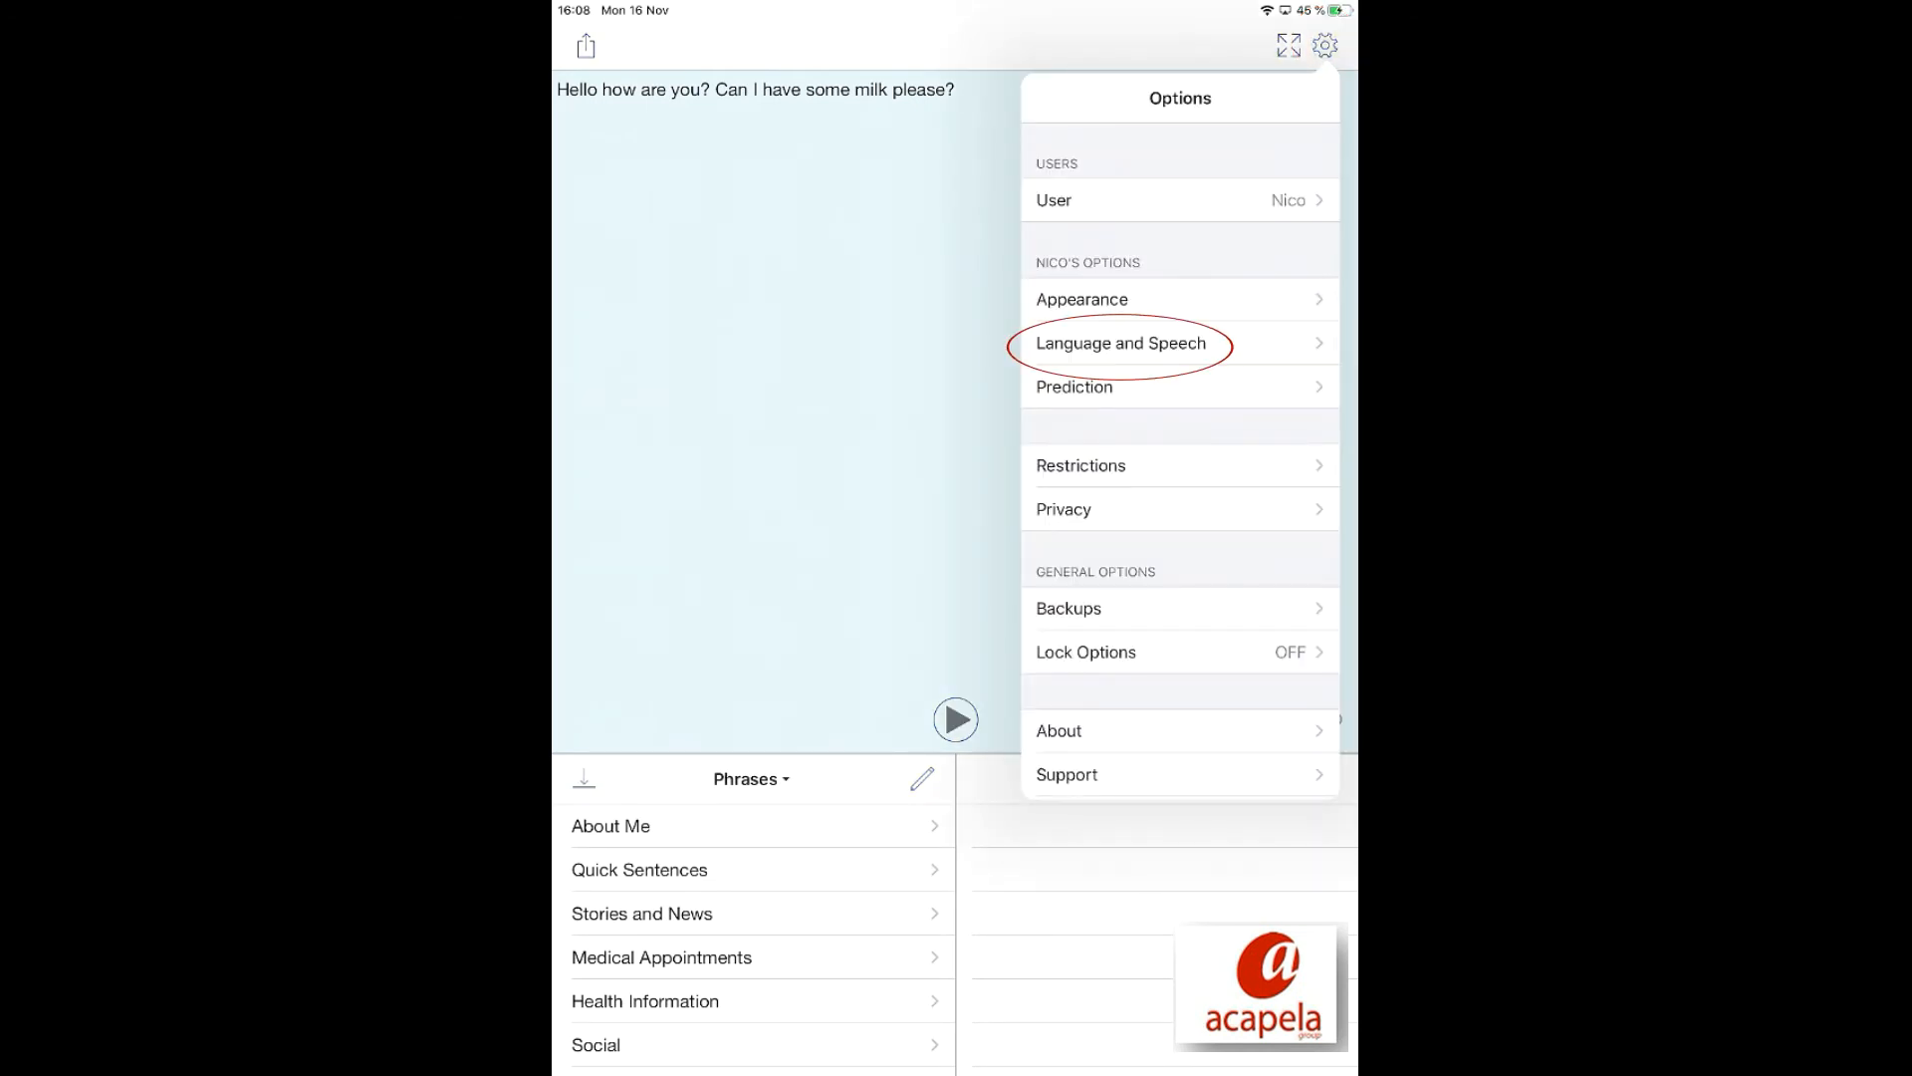
{"action": "left_click", "coordinate": [1122, 343]}
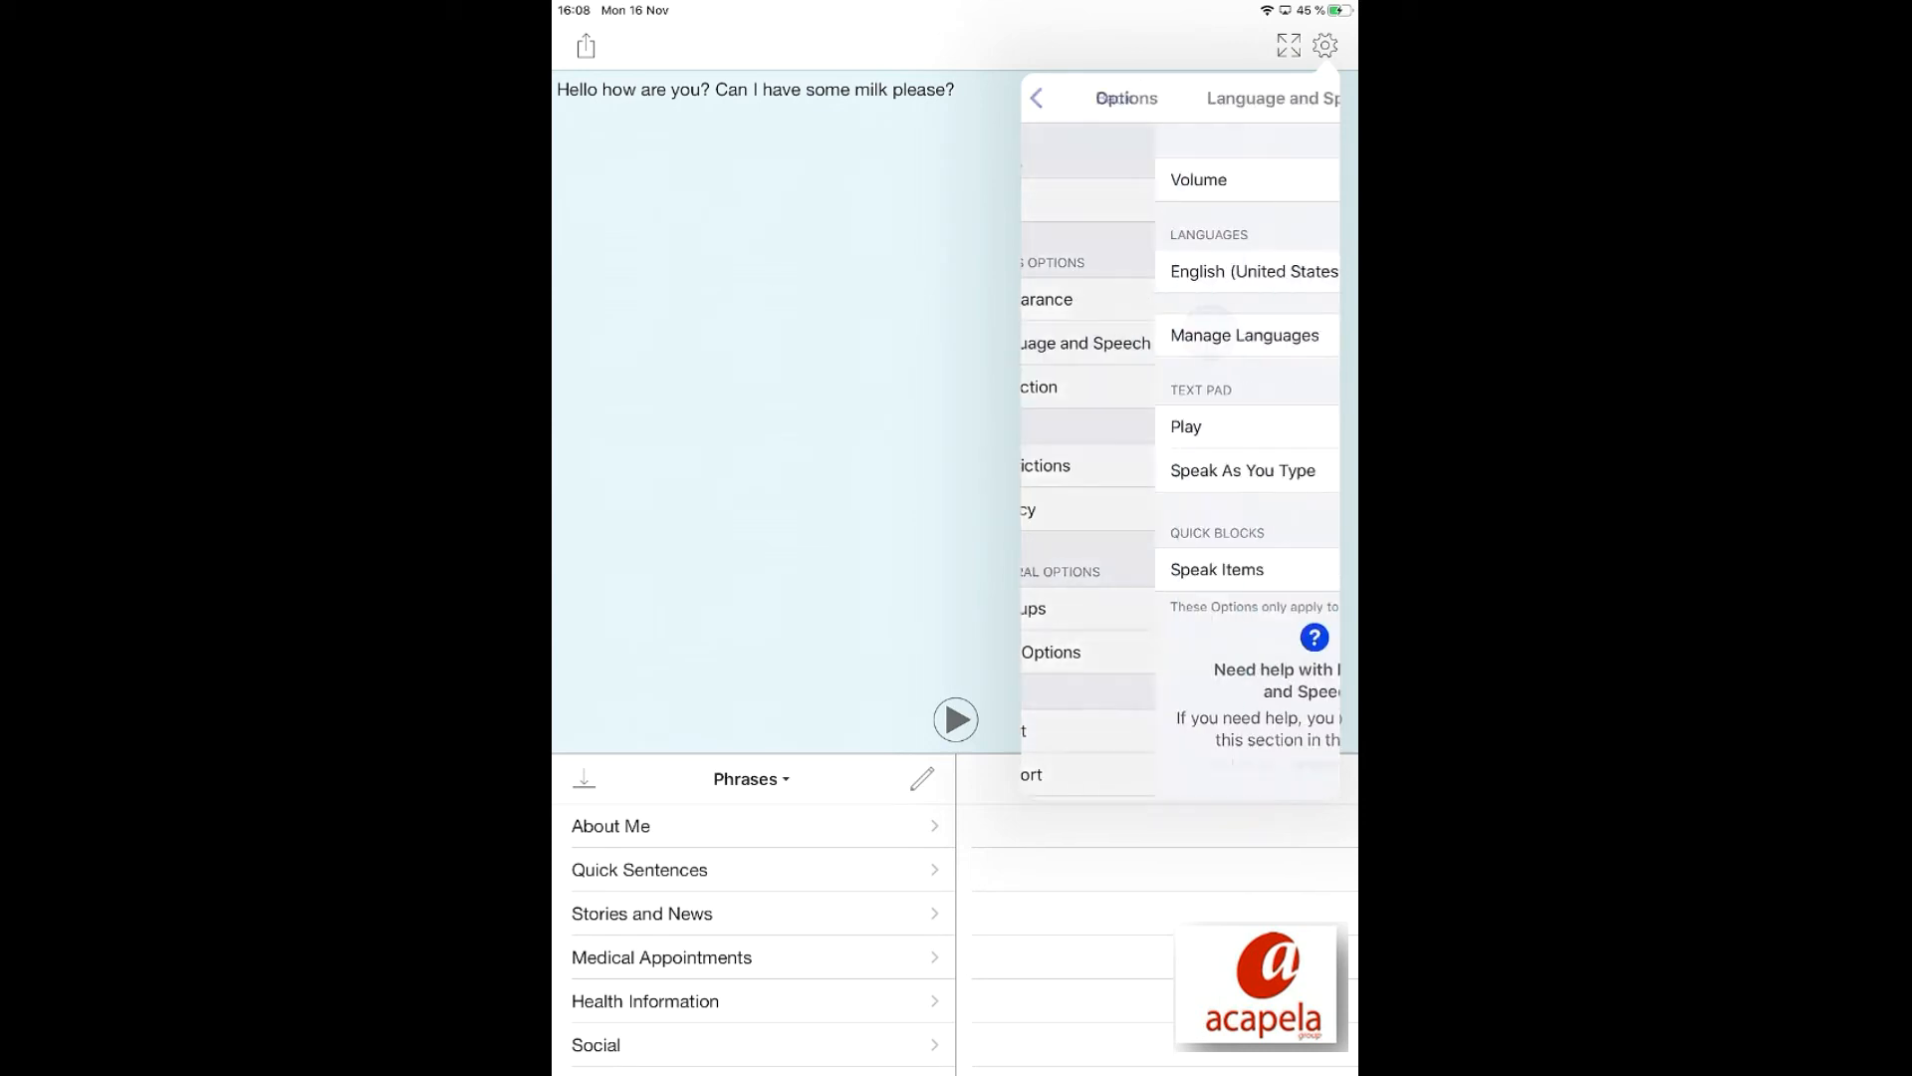
{"action": "left_click", "coordinate": [1272, 98]}
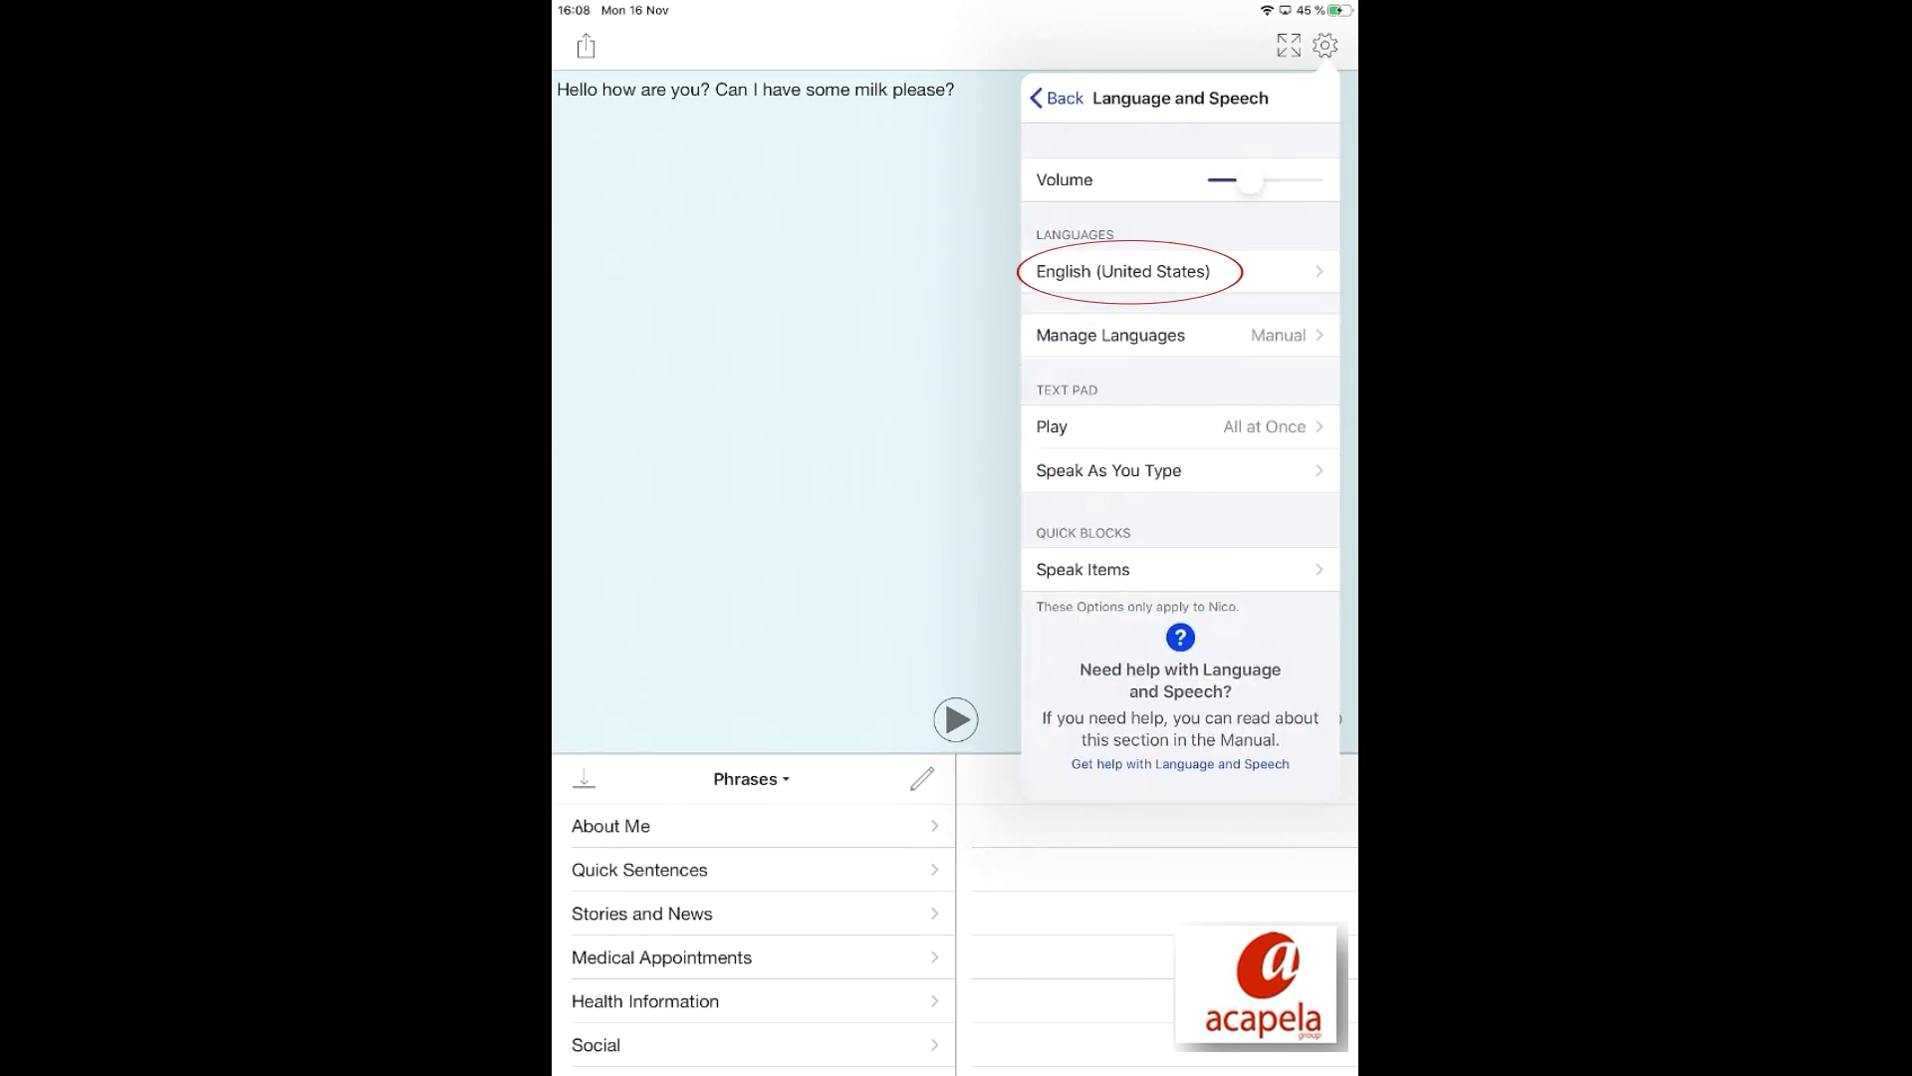
{"action": "left_click", "coordinate": [1128, 271]}
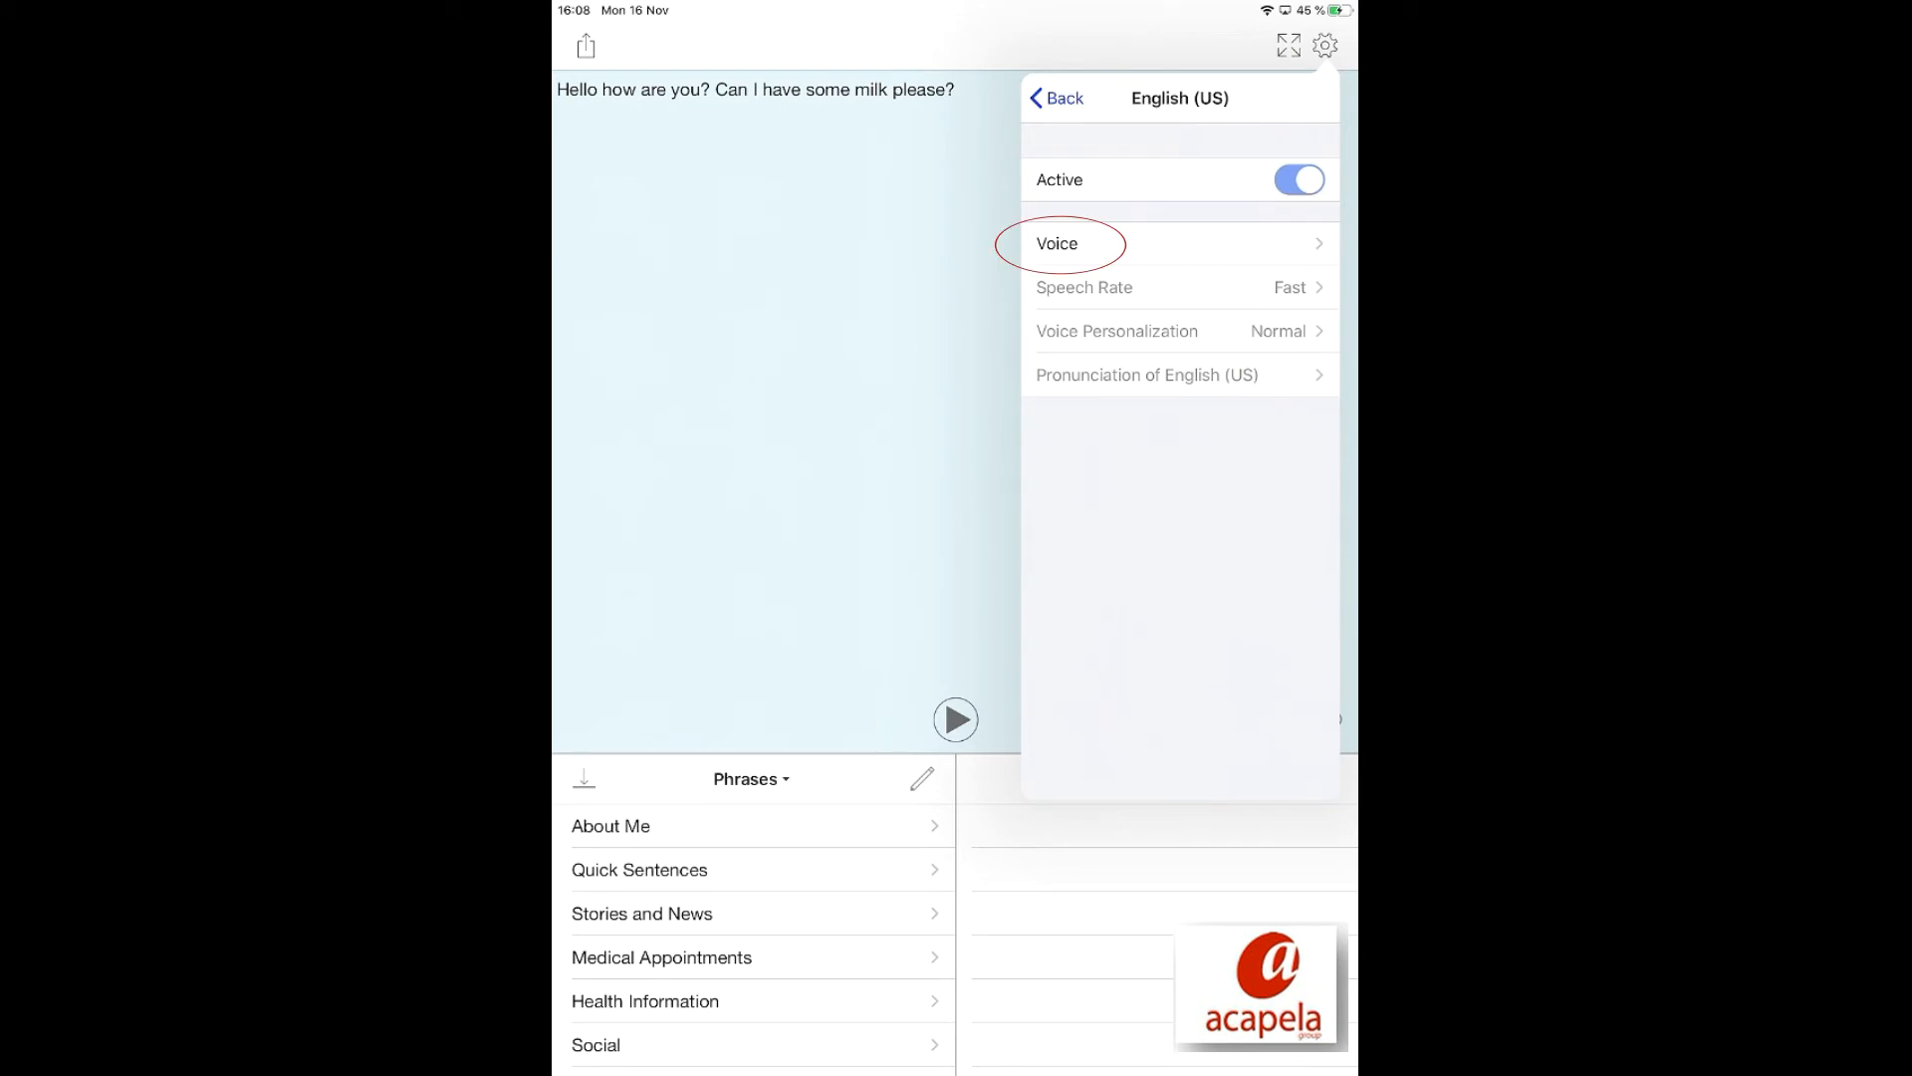
{"action": "left_click", "coordinate": [1058, 244]}
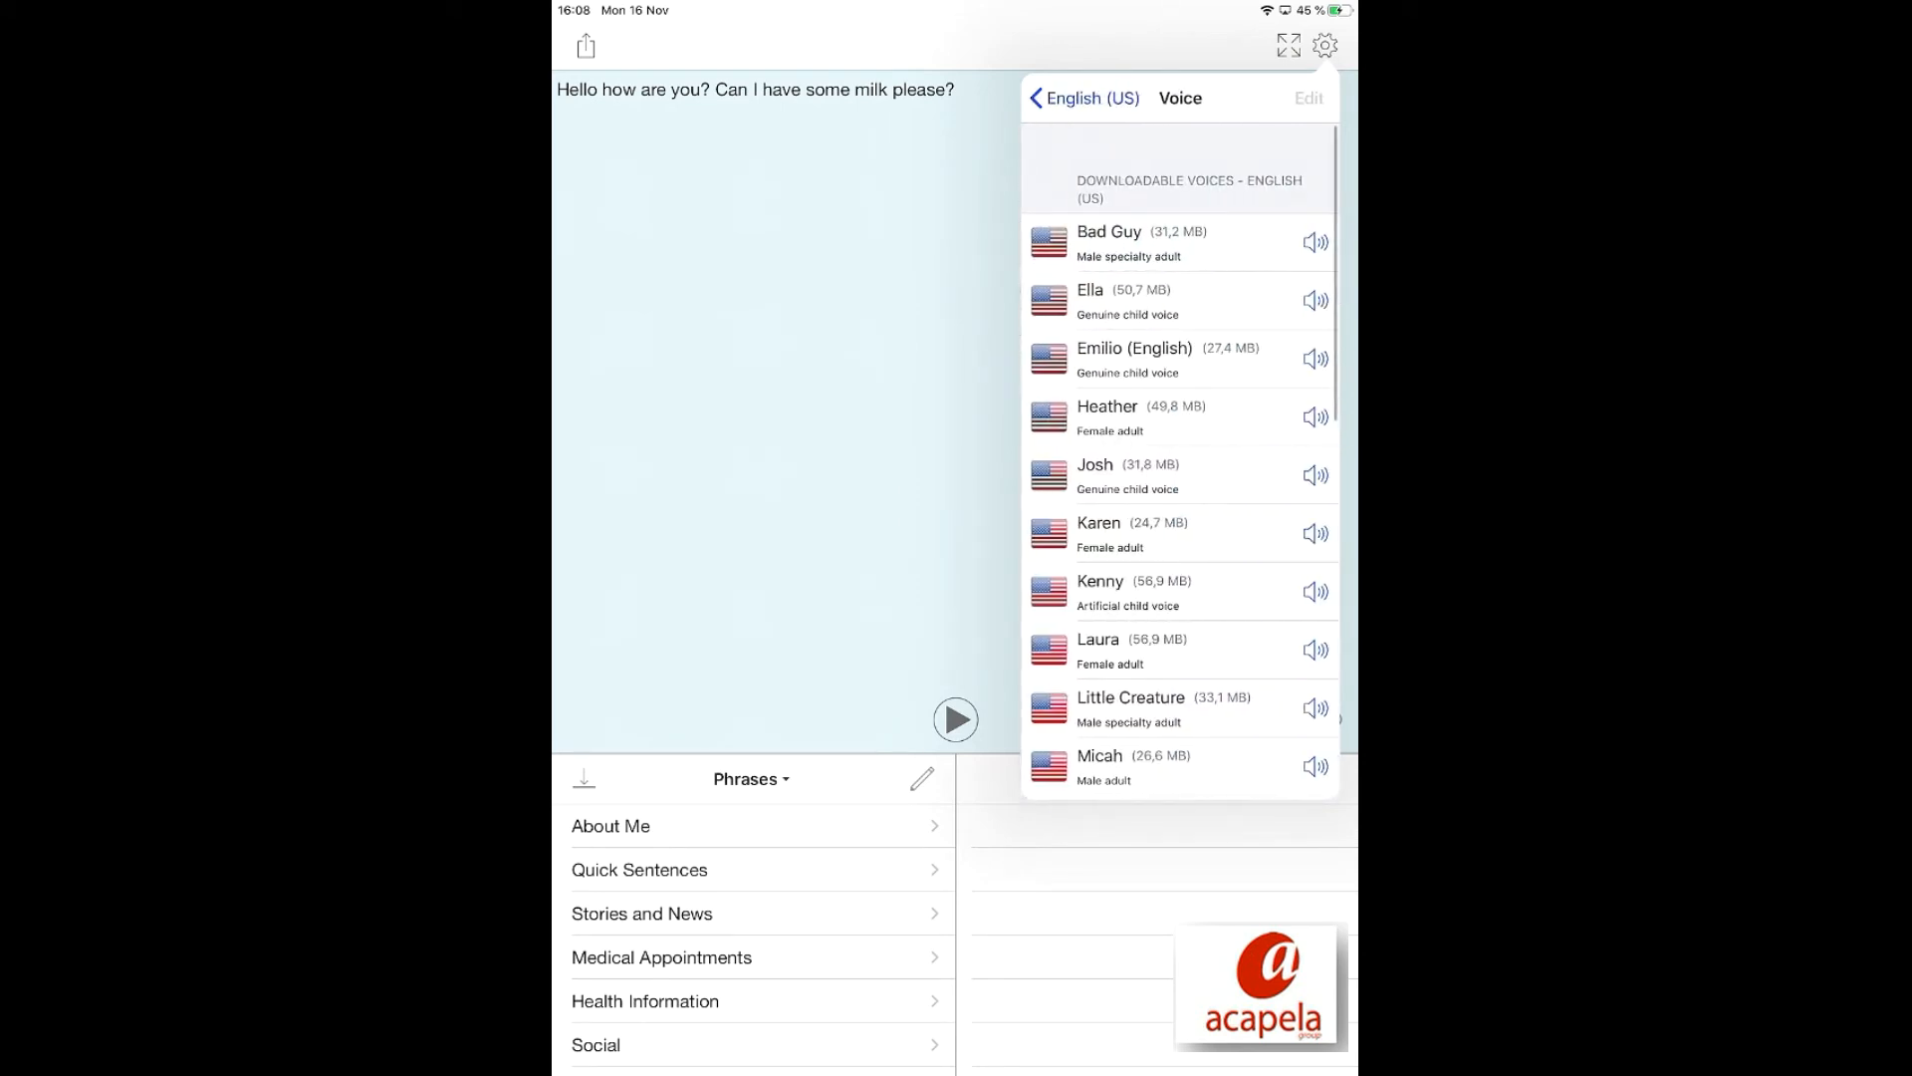
{"action": "scroll", "scroll_direction": "down", "scroll_amount": 3}
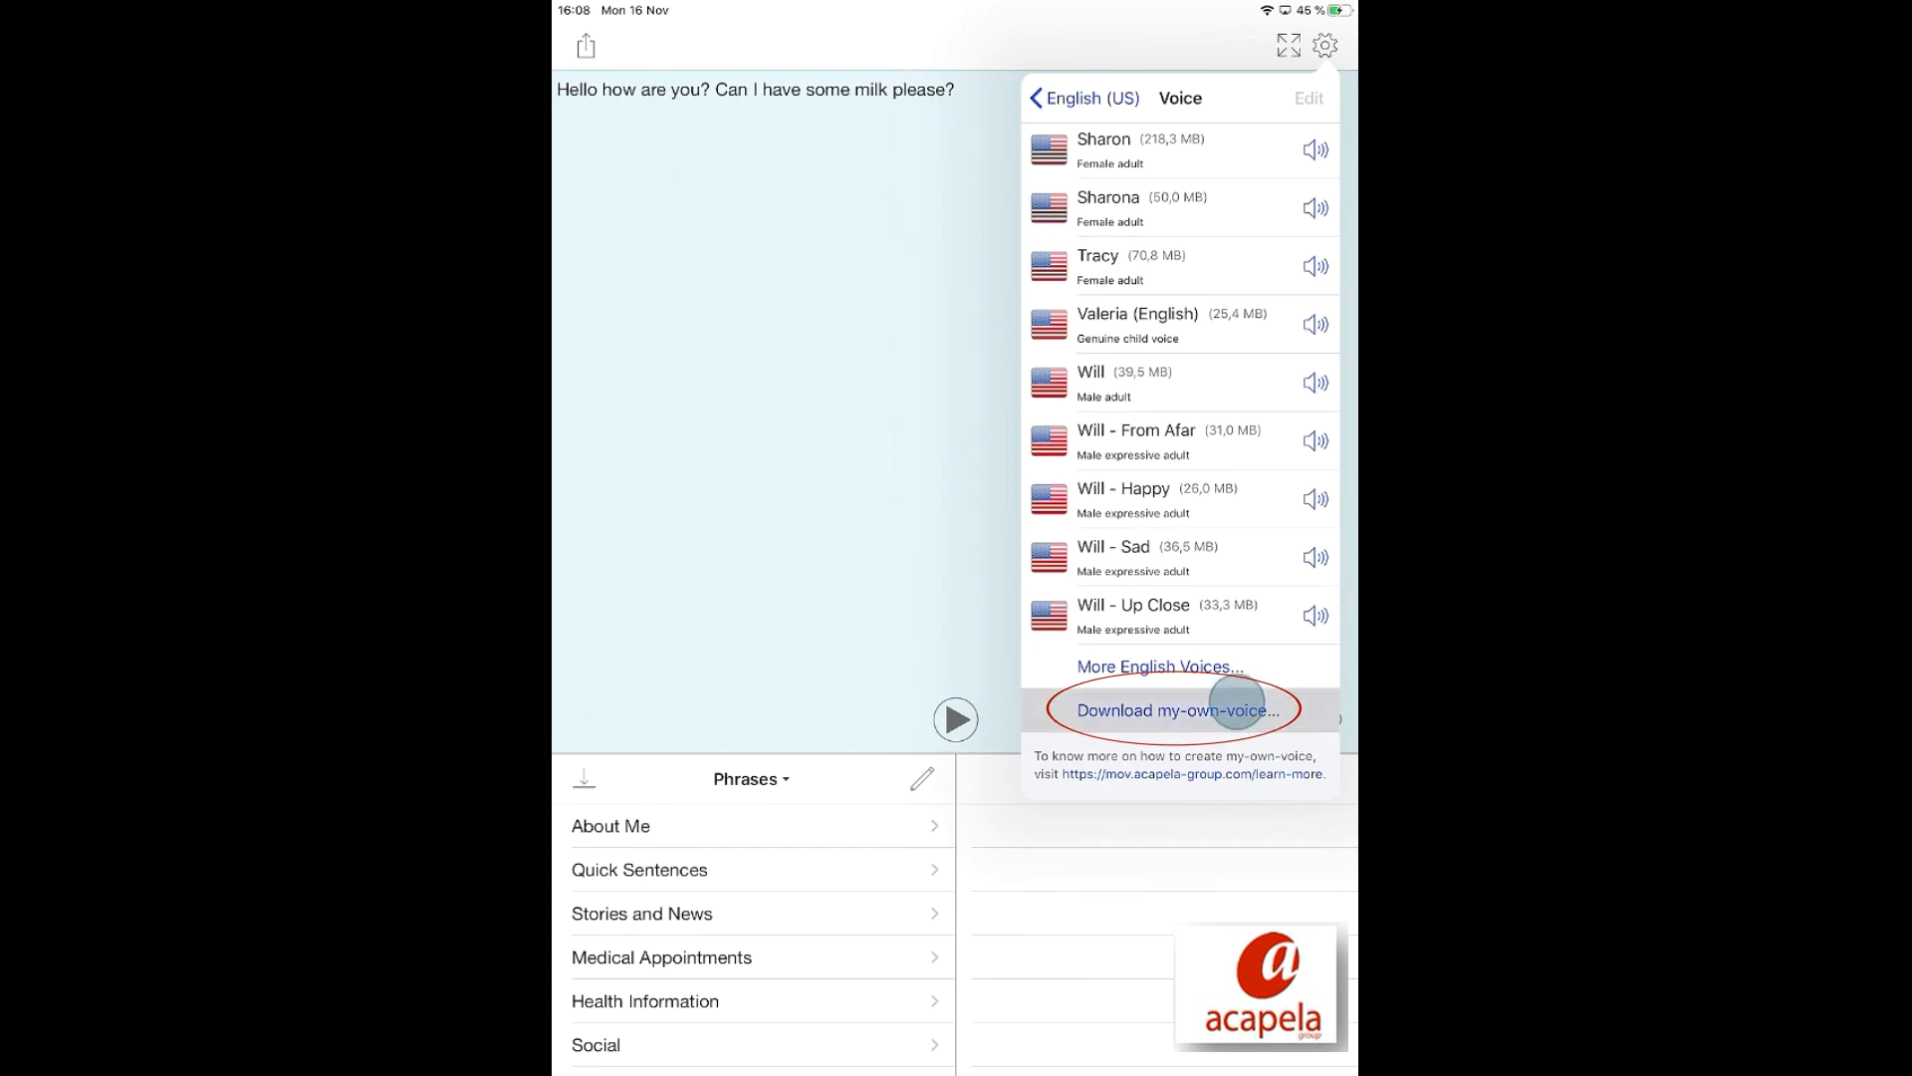
Step: Submit the mov ID and password for Download my-own-voice and confirm with OK
{"action": "left_click", "coordinate": [1176, 710]}
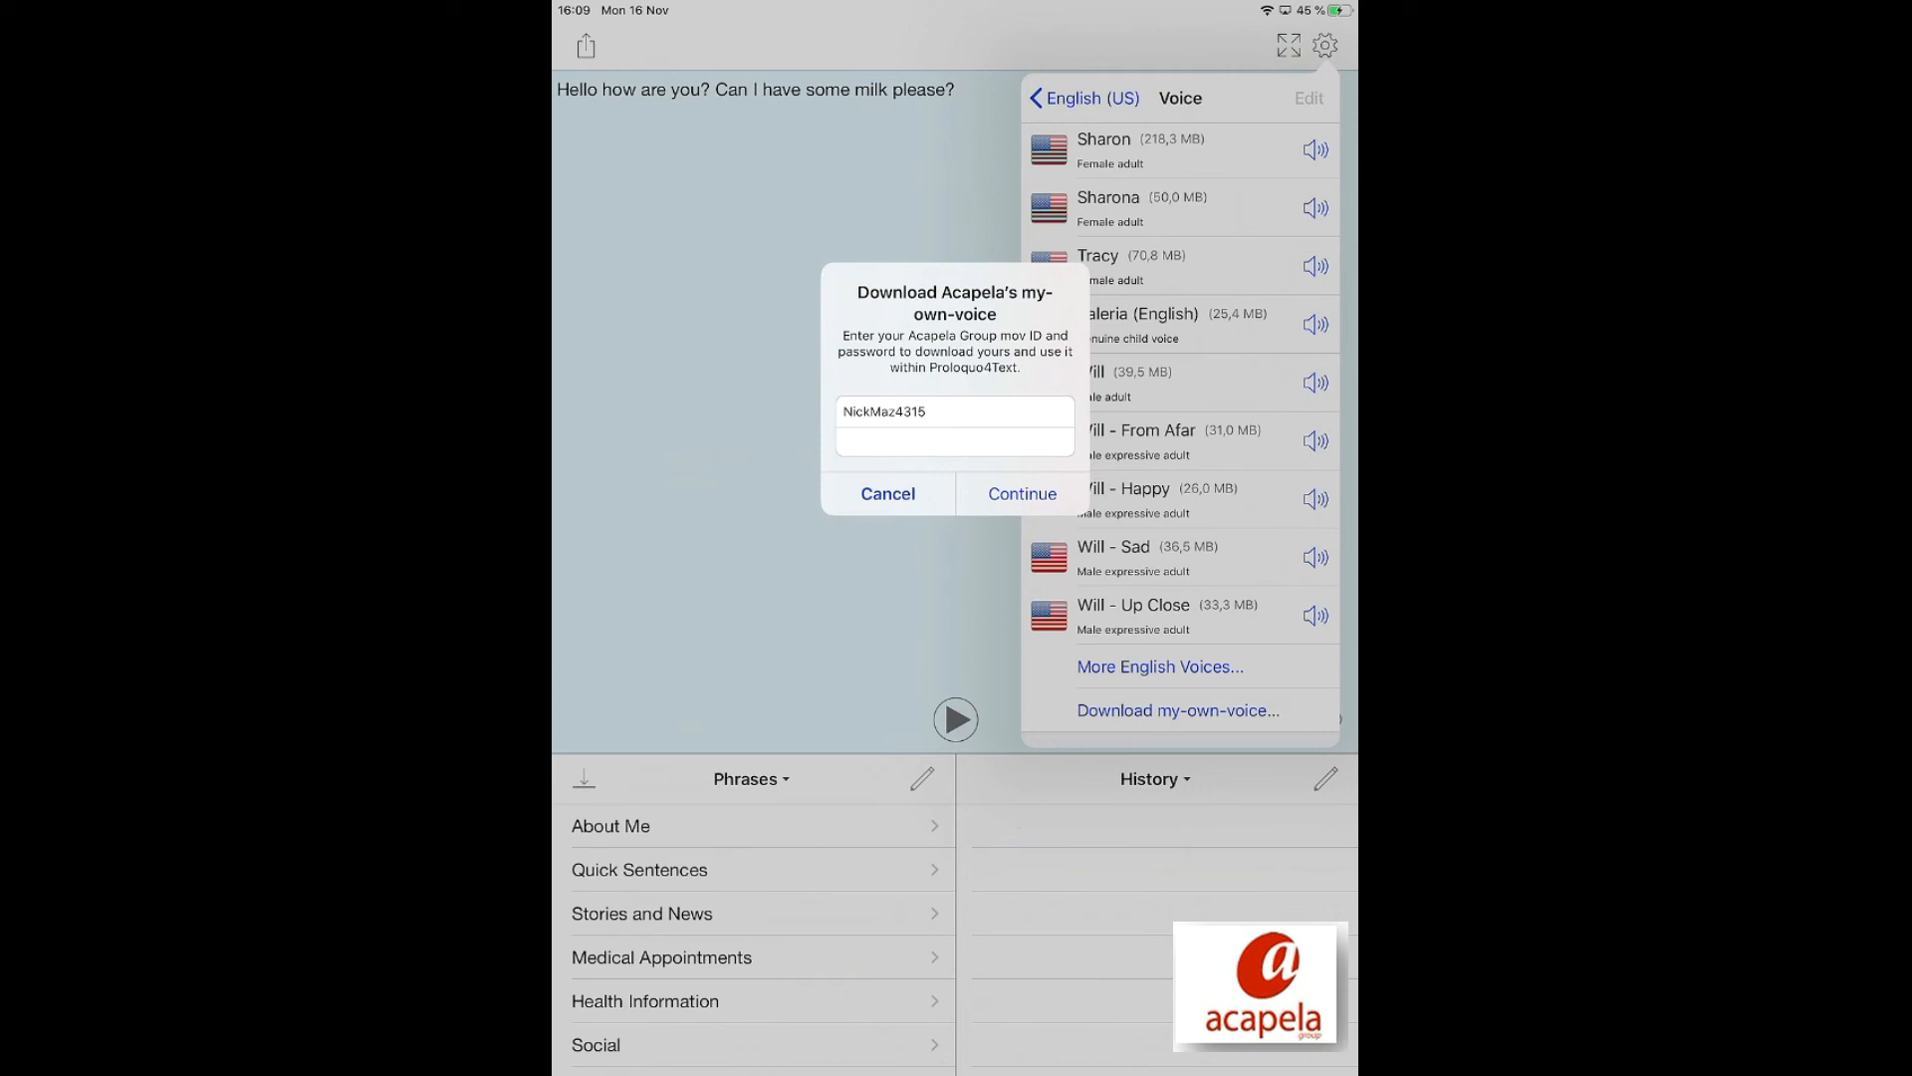
{"action": "left_click", "coordinate": [1022, 493]}
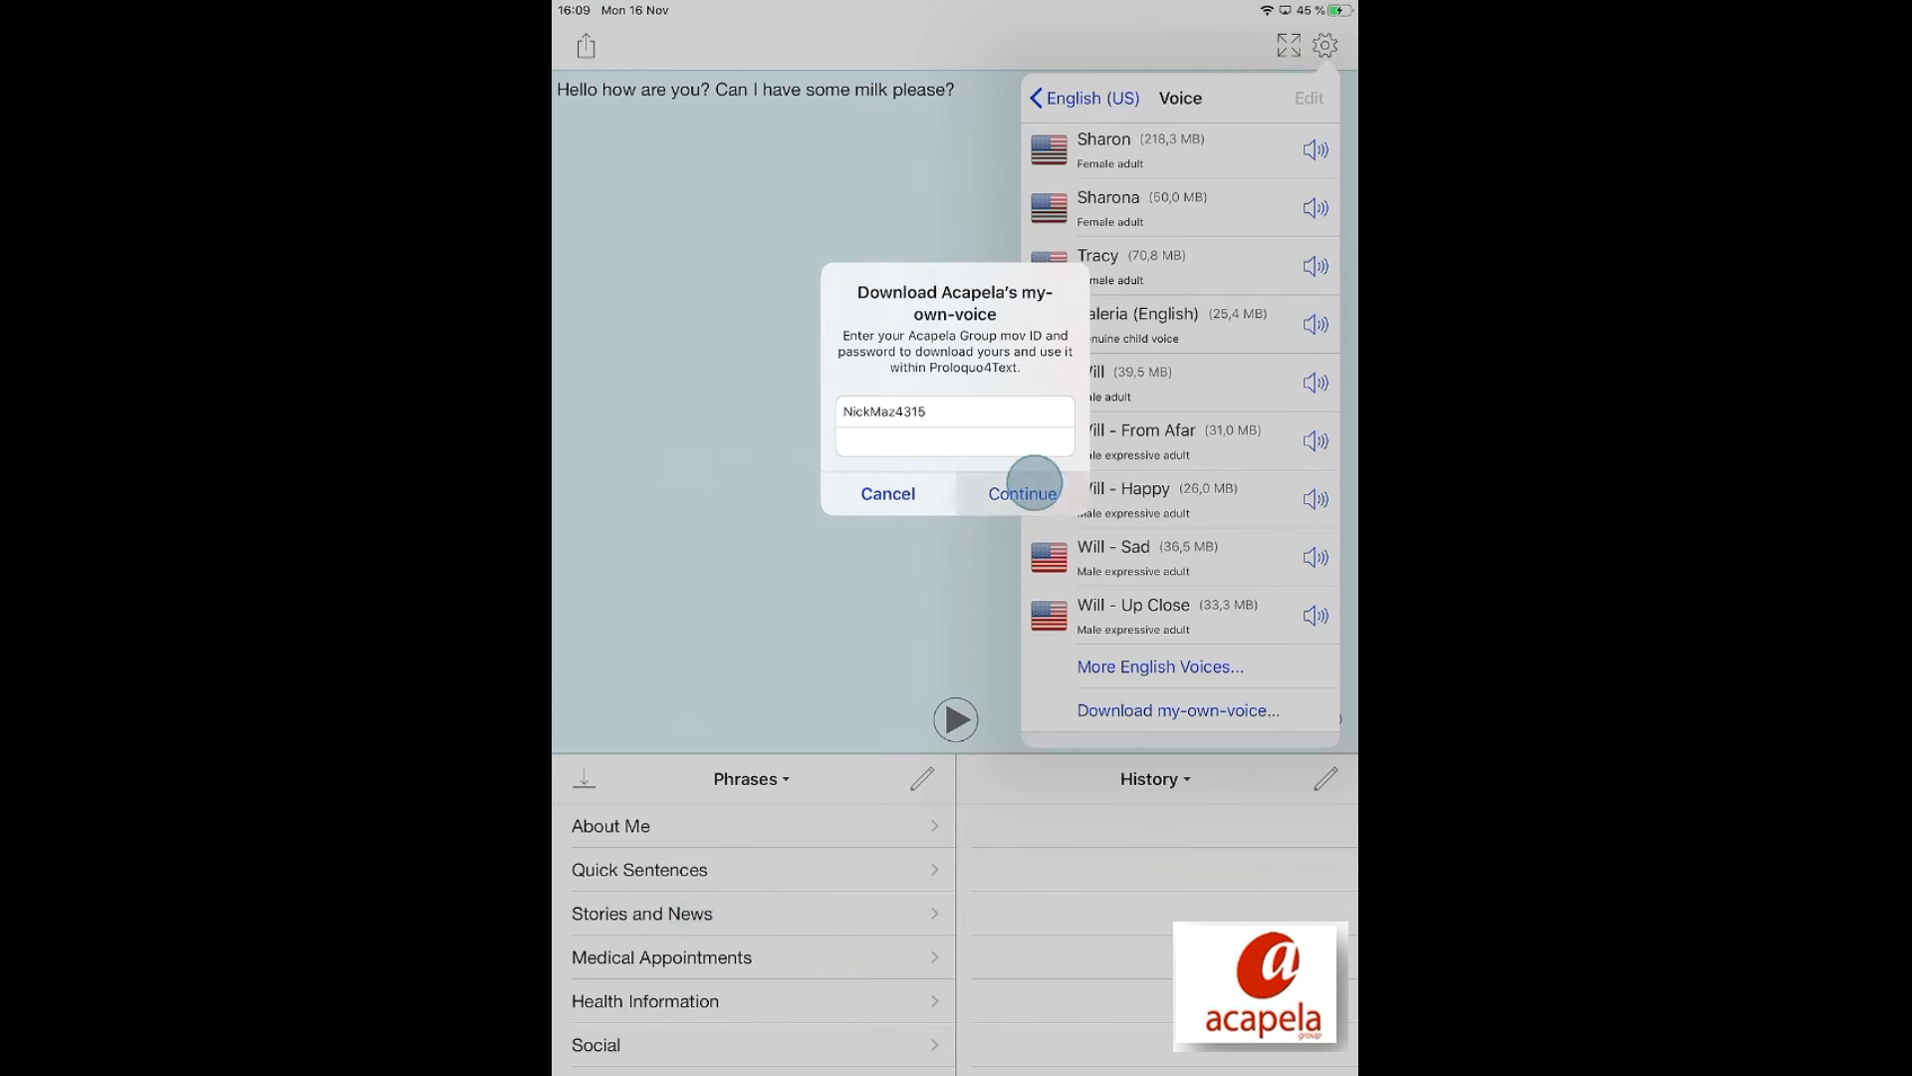
{"action": "left_click", "coordinate": [1023, 493]}
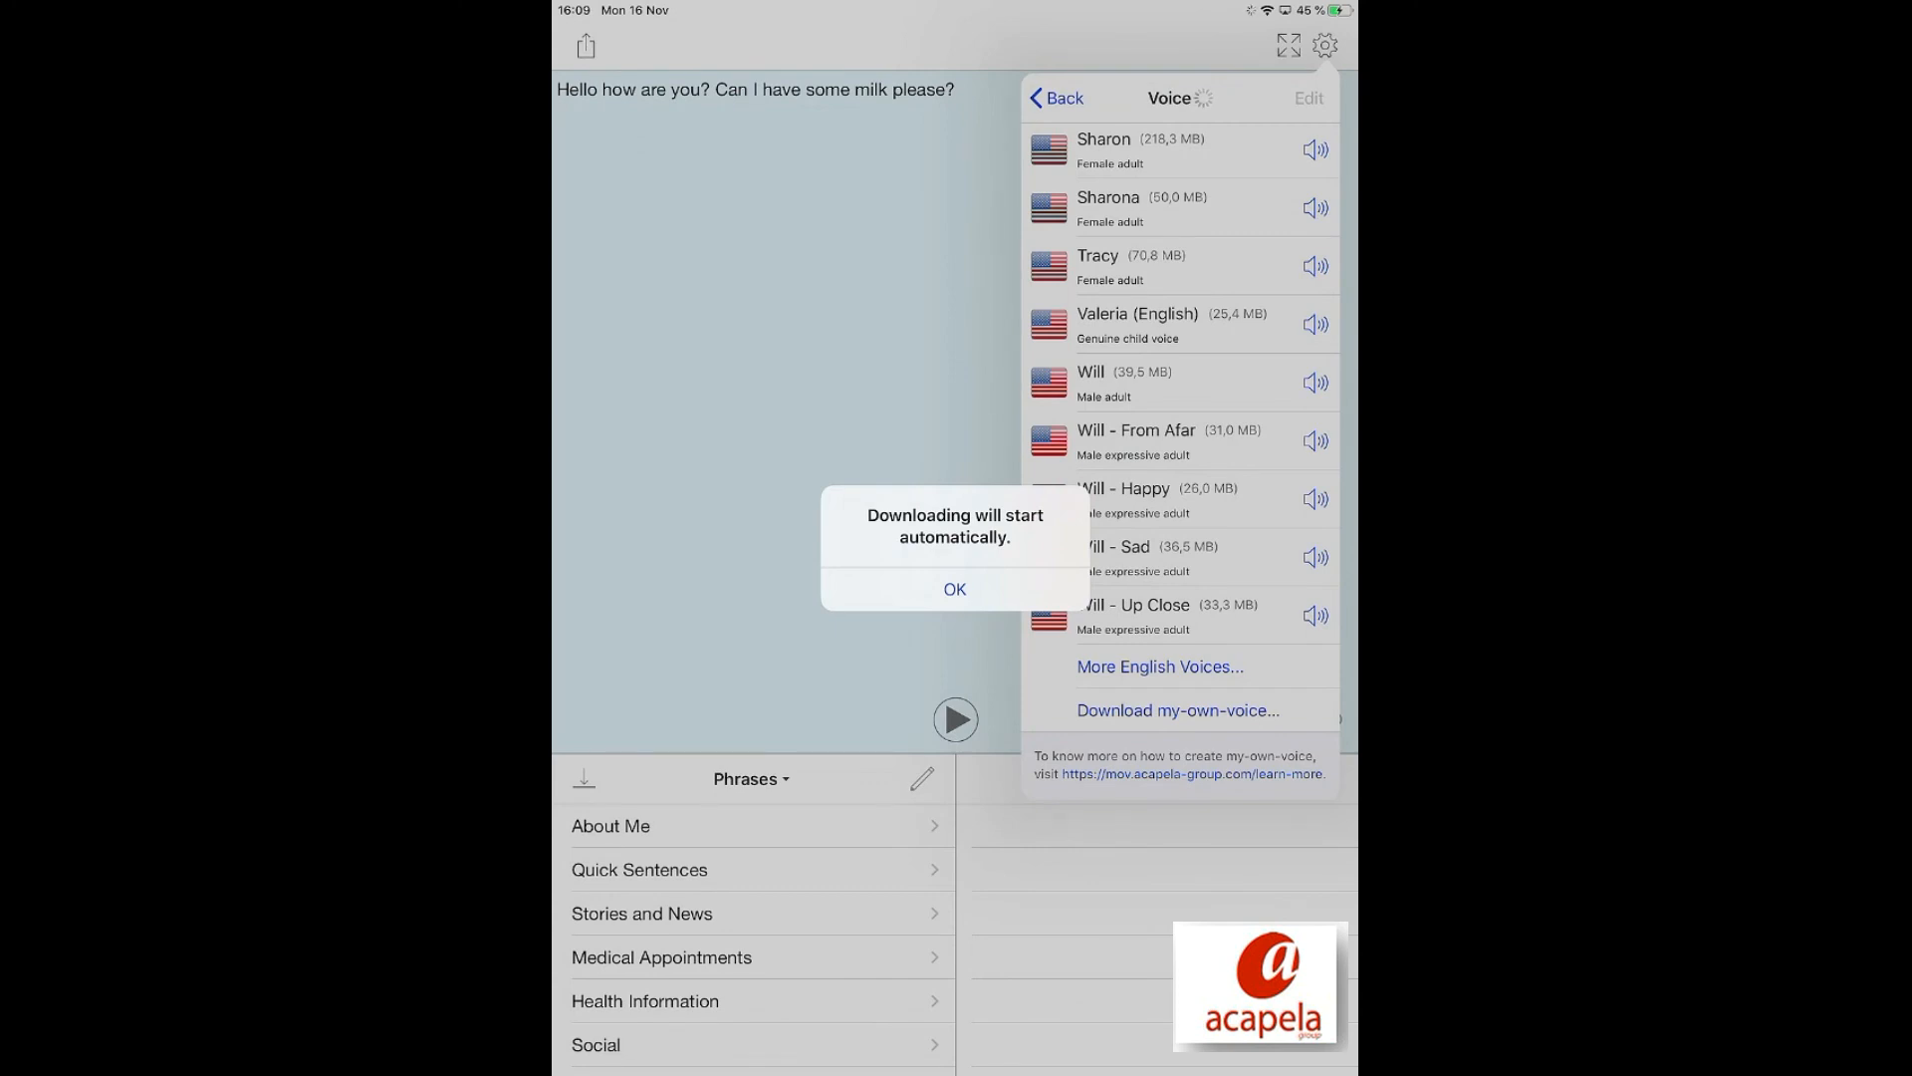
{"action": "left_click", "coordinate": [956, 589]}
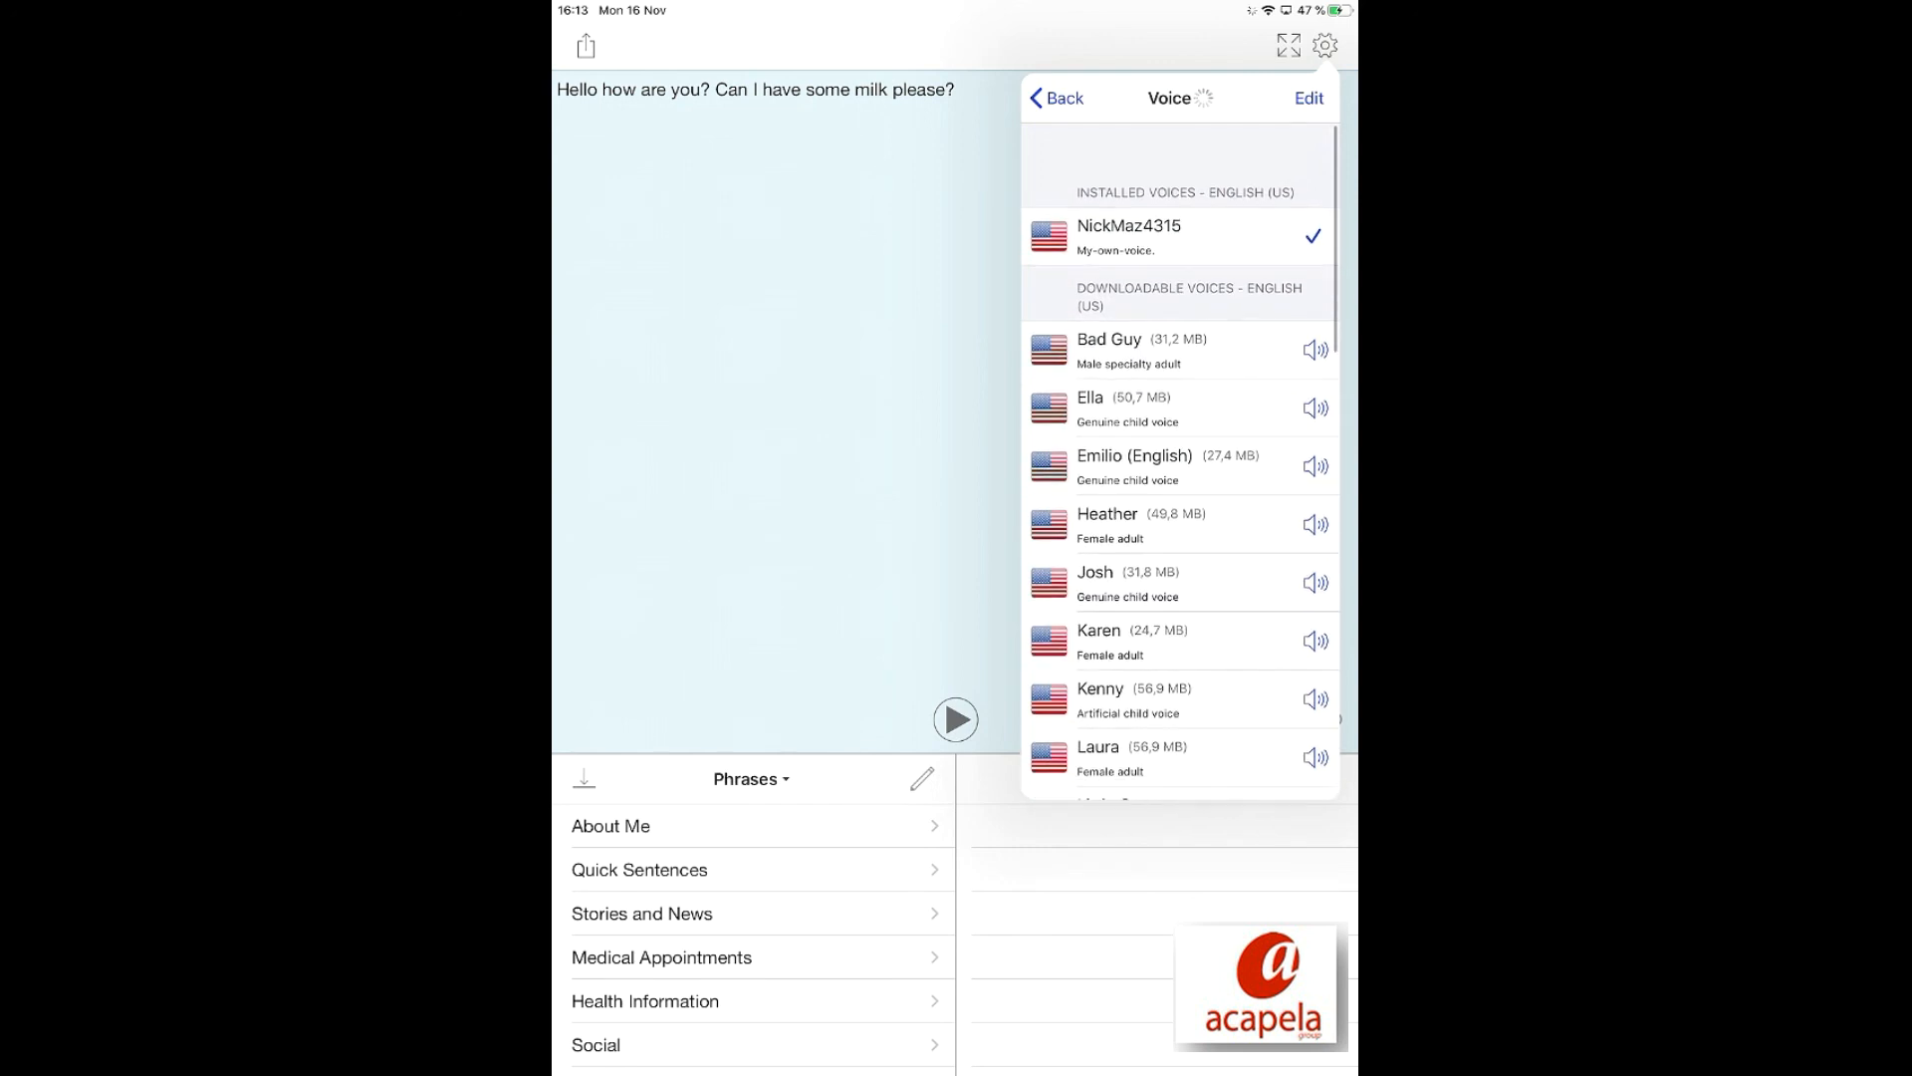
Step: Play 'Hello how are you? Can I have some milk please?' with my-own-voice, then stop
{"action": "left_click", "coordinate": [956, 720]}
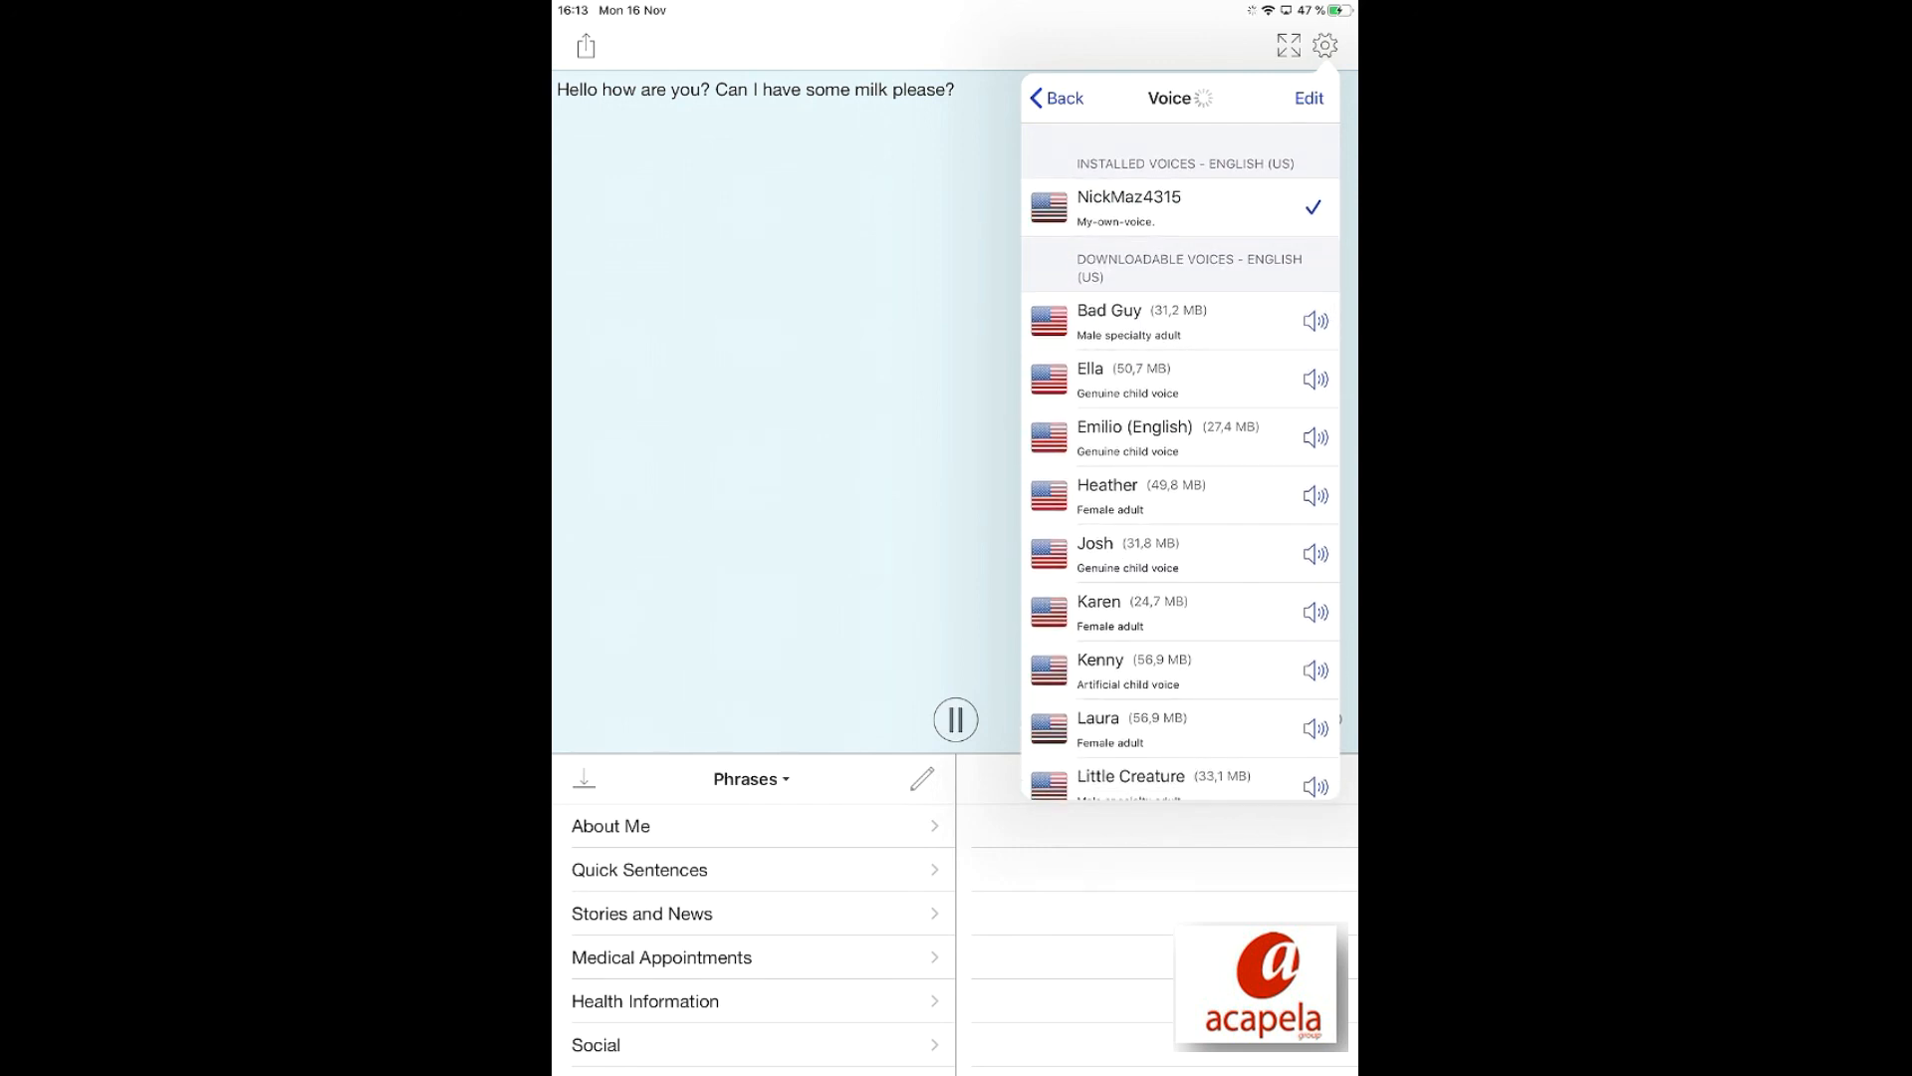
{"action": "left_click", "coordinate": [956, 719]}
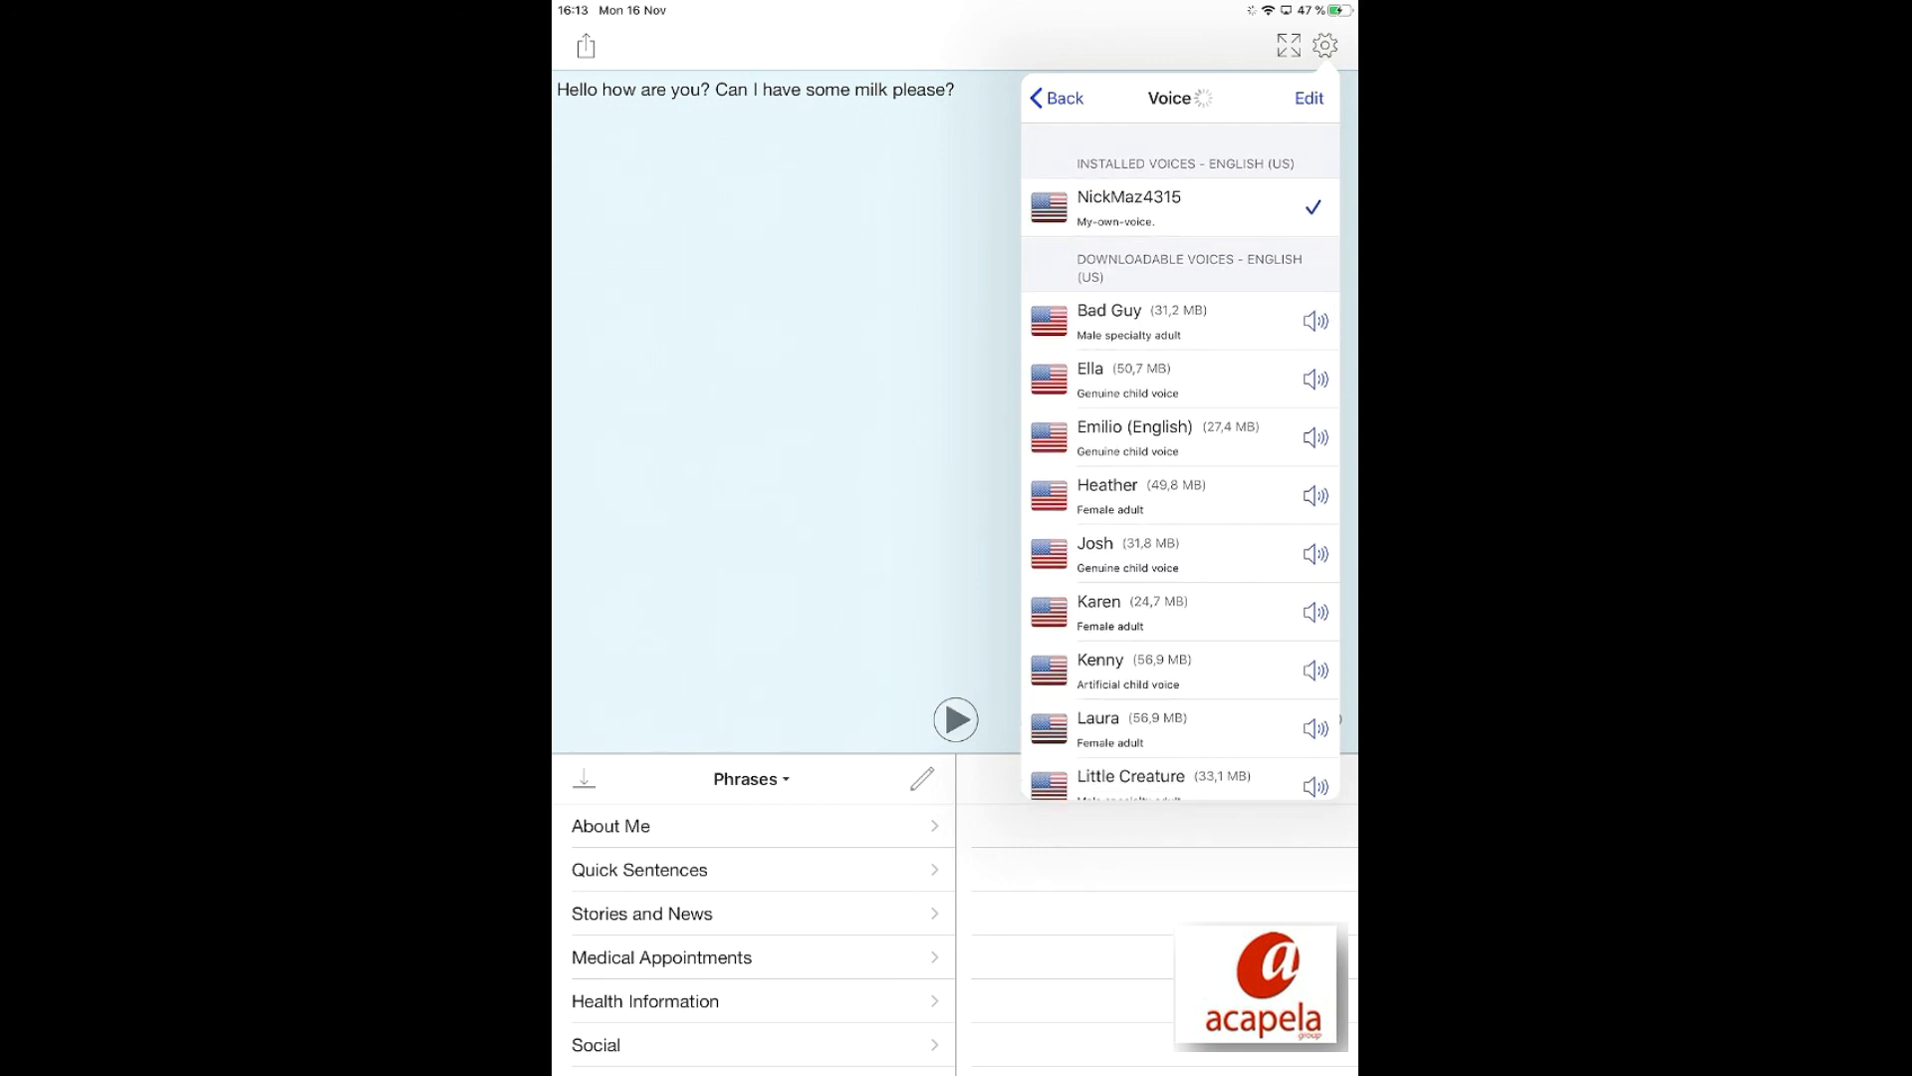